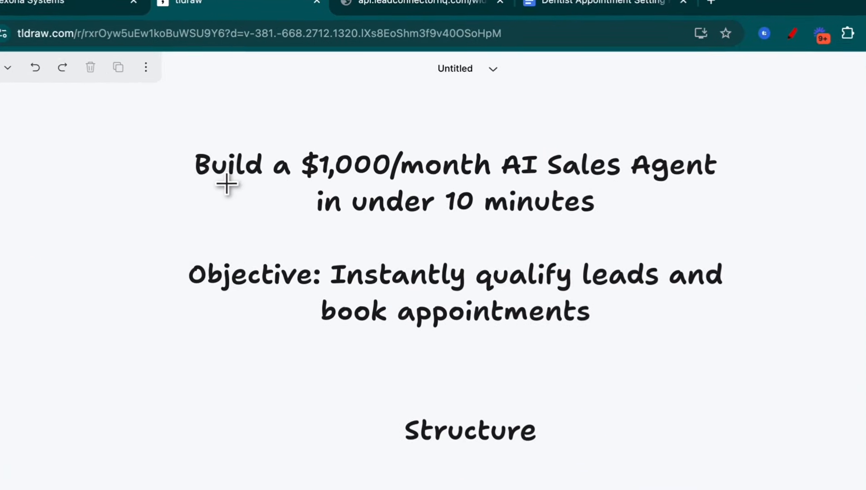
Underline '$1,000/month', 'in under 10 minutes' and 'book appointments' in red
left_click_drag(221, 182, 480, 186)
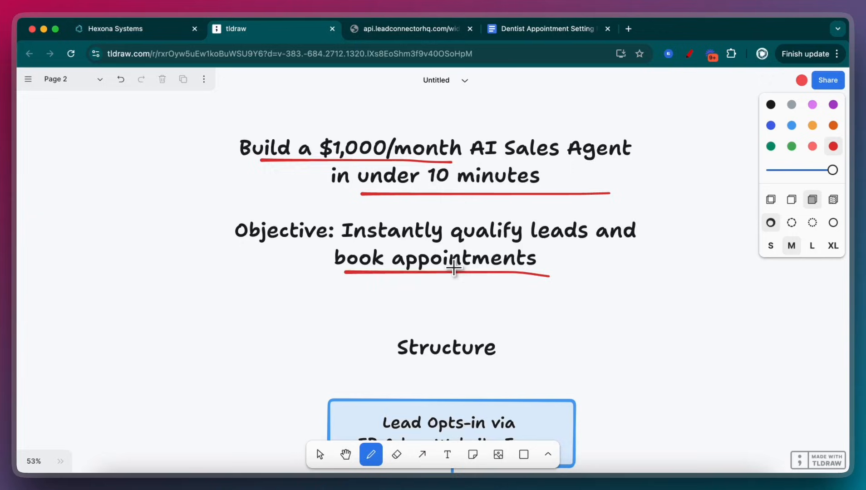
Underline 'FB', 'Website Form', 'Sequence', 'them to engage' and 'scheduled for a meeting' in red
scroll("down", 3)
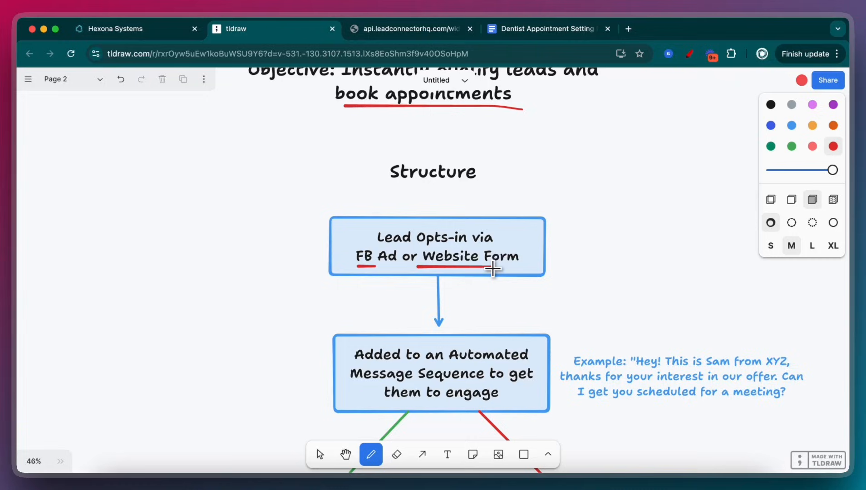
scroll("down", 3)
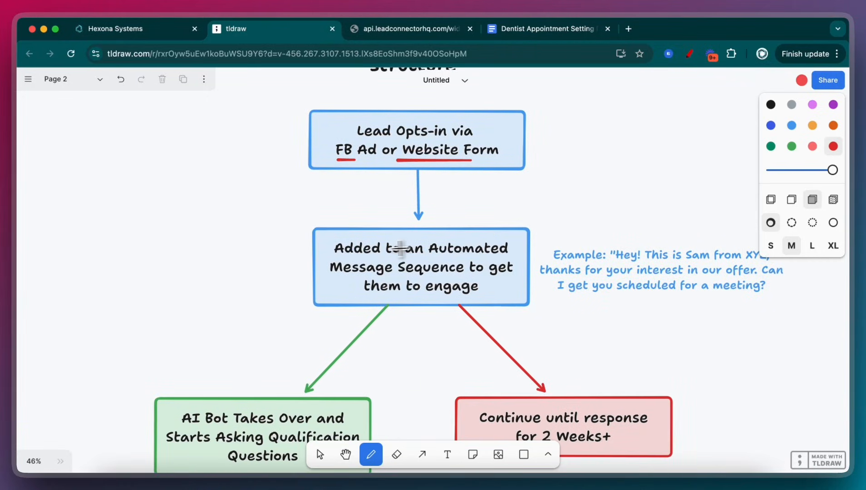
mouse_move(436, 161)
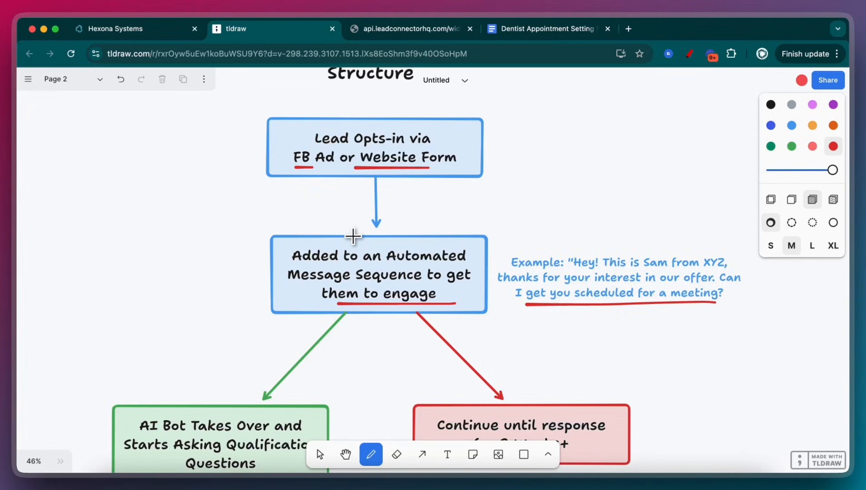
scroll("down", 3)
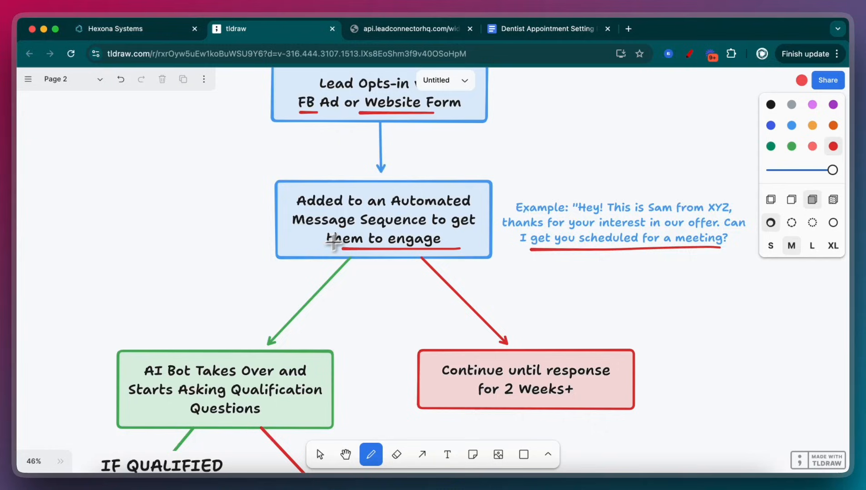
scroll("down", 3)
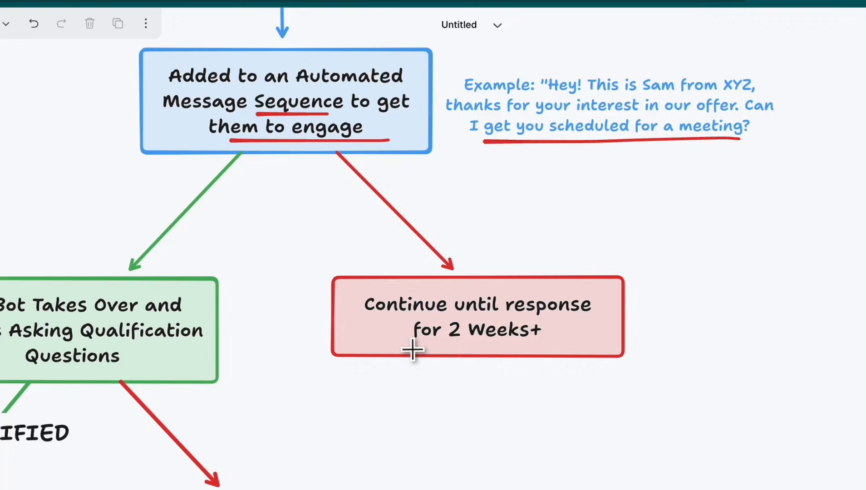
Underline 'AI Bot Takes', 'Questions', 'IF QUALIFIED', 'Send Booking Link' and 'nurture sequence' in red
left_click_drag(406, 345, 536, 346)
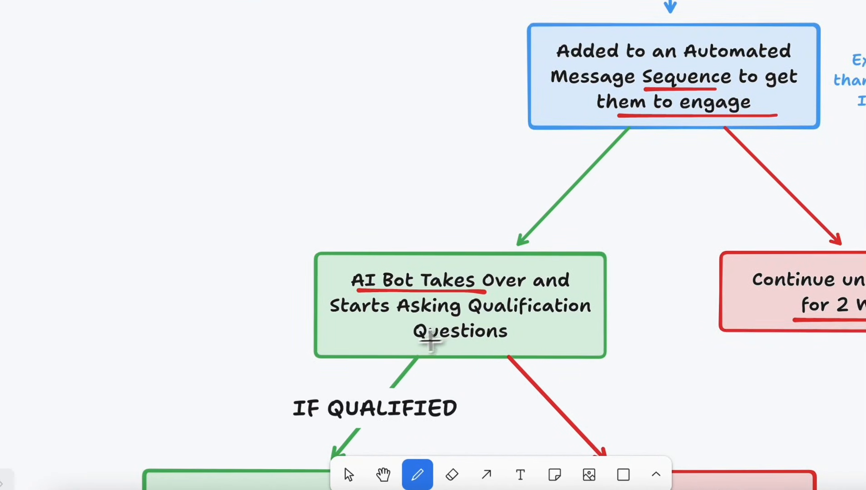
left_click_drag(400, 350, 505, 349)
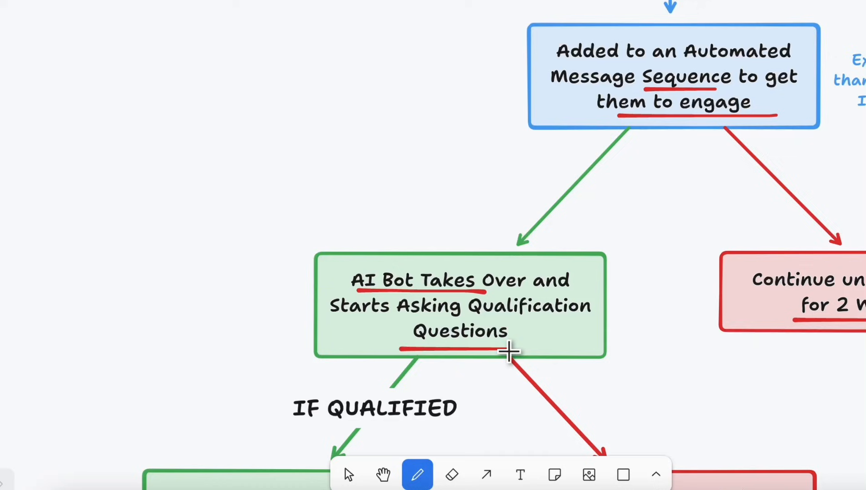
scroll("down", 3)
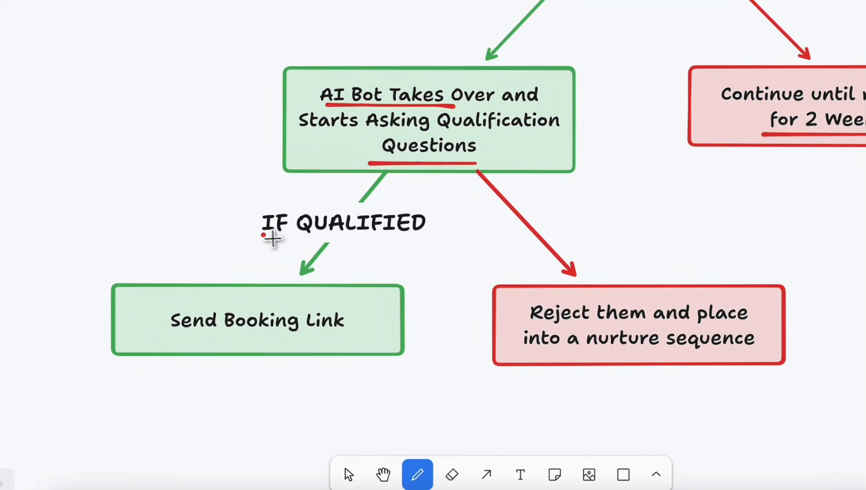
left_click_drag(262, 237, 345, 238)
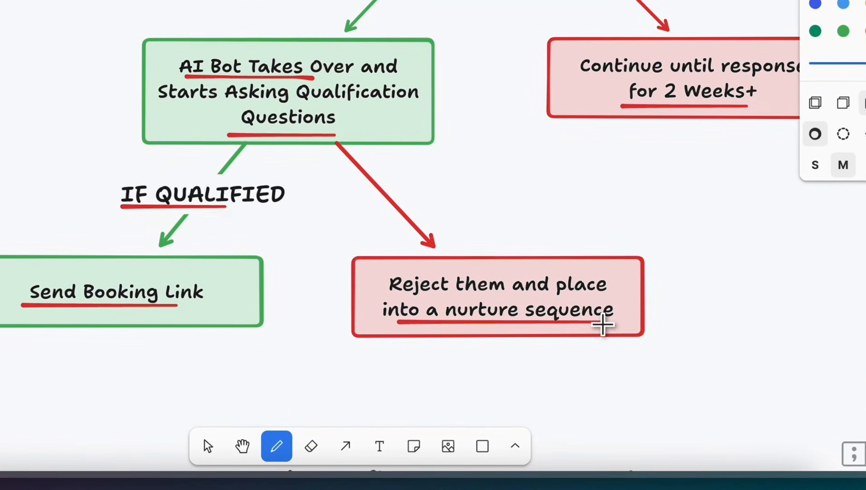
scroll("down", 3)
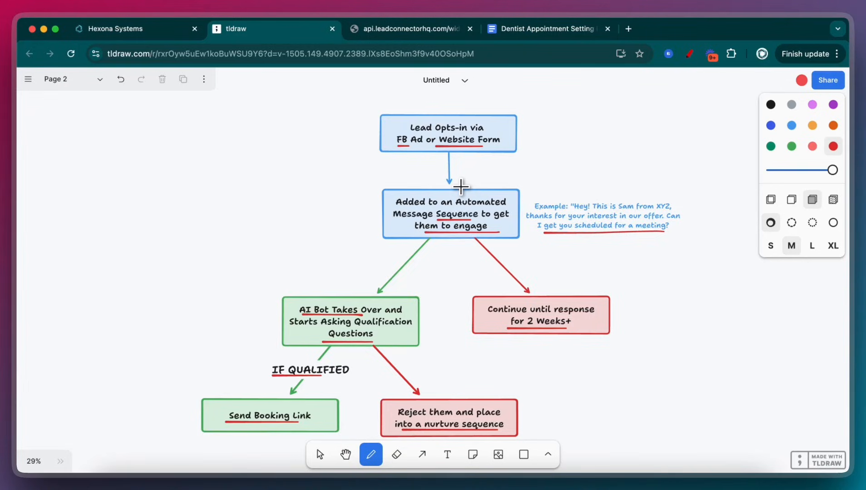
Circle the Hexona Systems and HighLevel logos in red, then bring up the Skool community
scroll("down", 3)
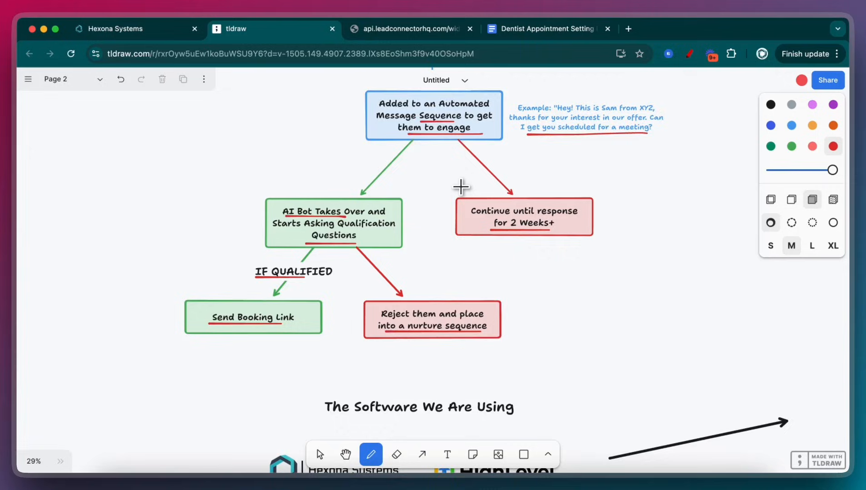
scroll("down", 3)
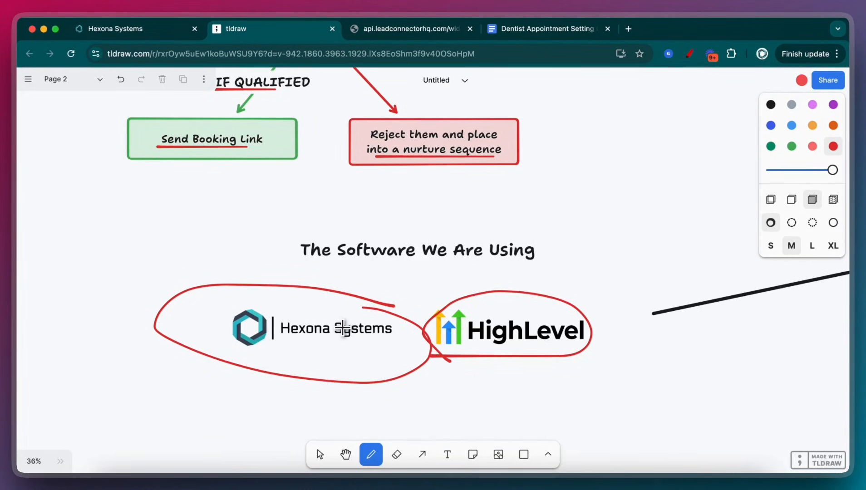
mouse_move(334, 329)
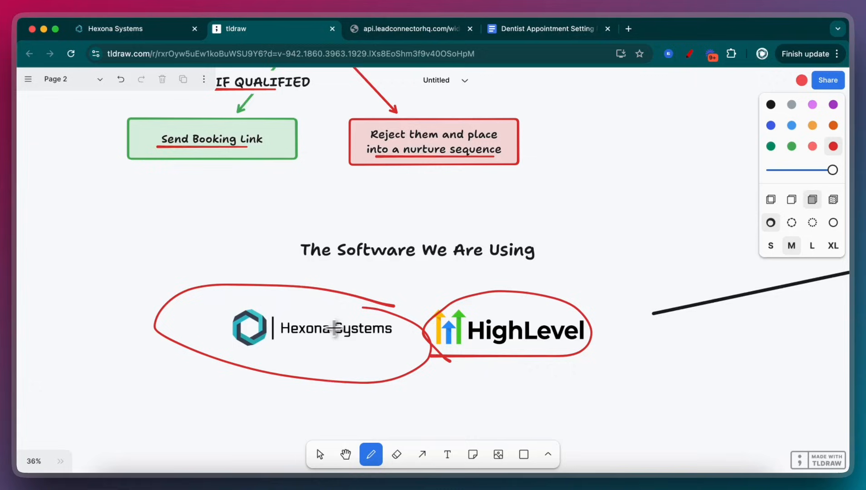
mouse_move(477, 343)
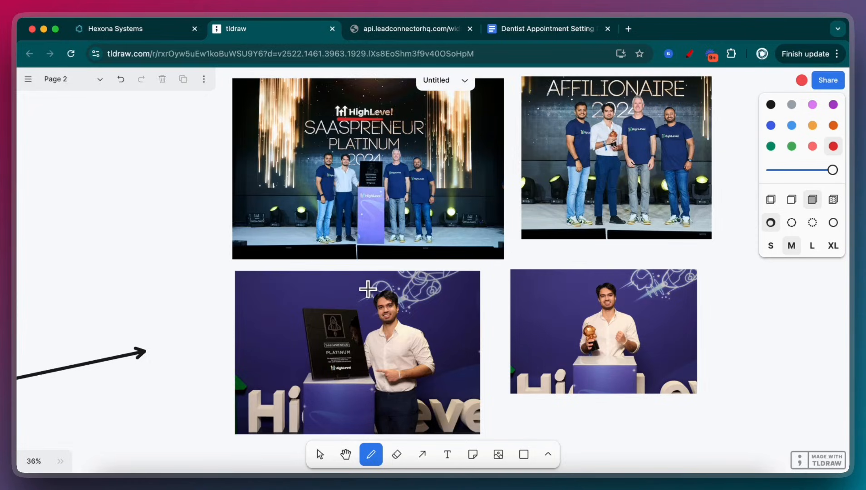
left_click_drag(368, 288, 331, 276)
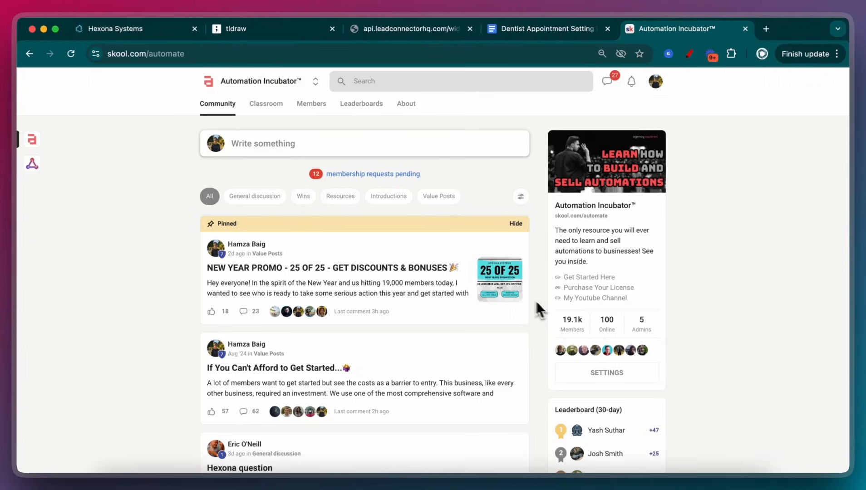
View the Automation Incubator classroom courses, then switch to the Hexona Systems workflow list
scroll("down", 3)
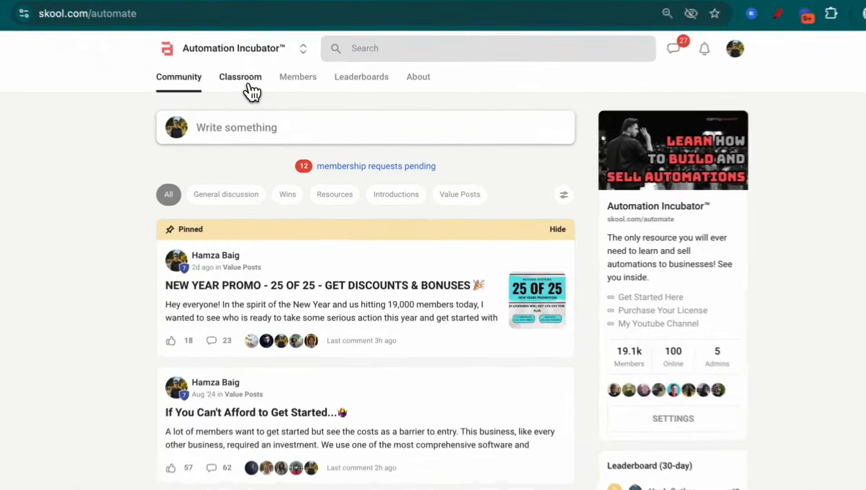
left_click(240, 77)
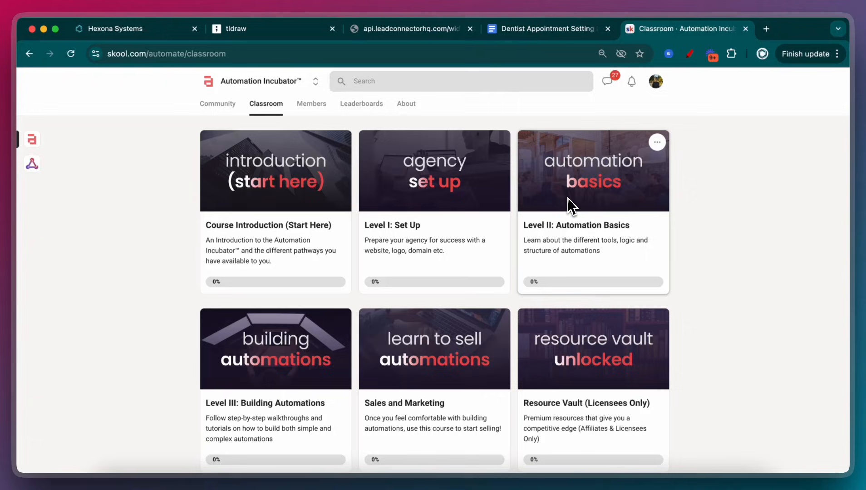
left_click(114, 29)
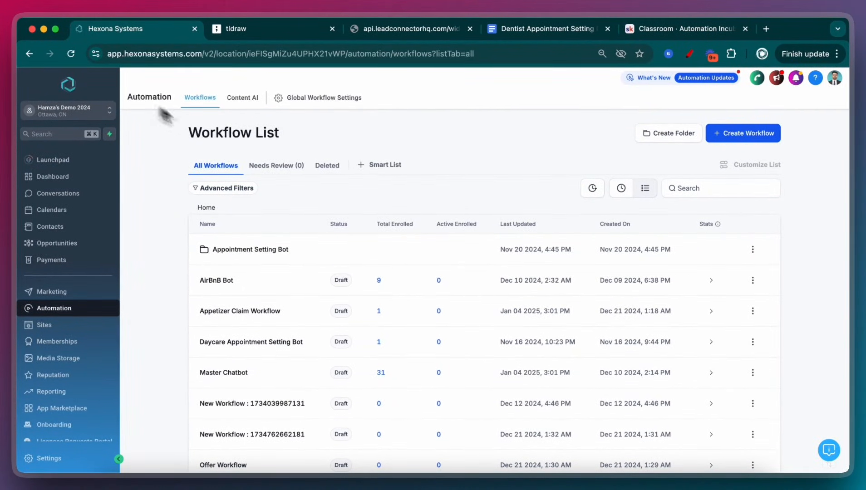
mouse_move(193, 73)
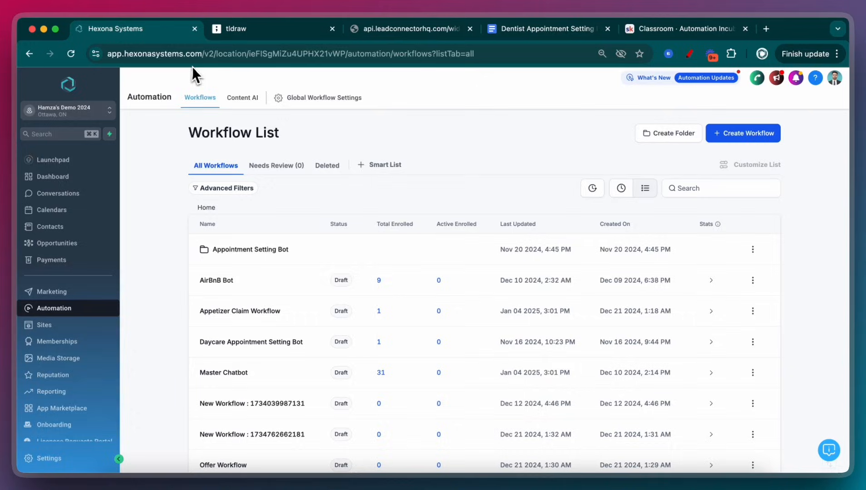
mouse_move(176, 209)
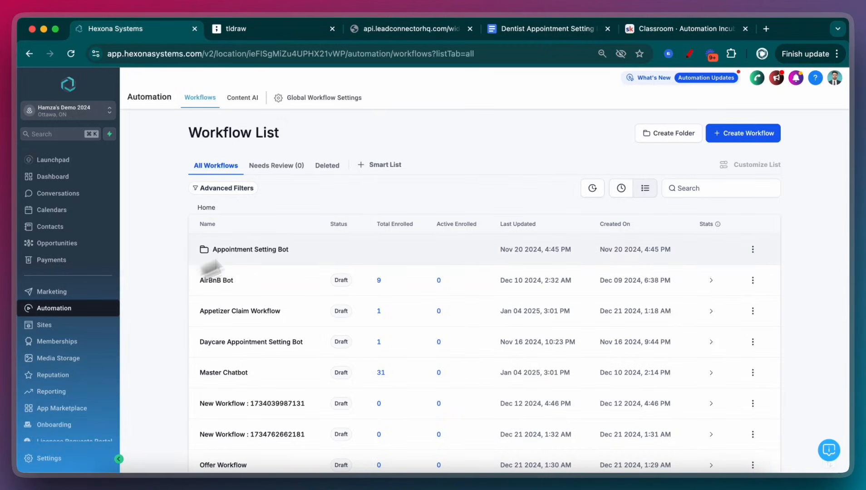
Show the 'Your First Step to a Healthier Smile' dental registration form
left_click(422, 28)
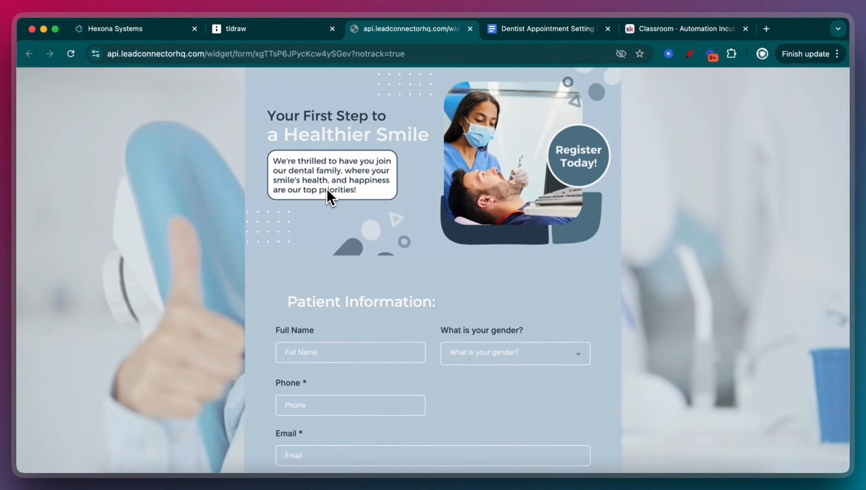
Review the form's Patient, Insurance and Medical History sections, then return to Hexona Funnels
scroll("down", 3)
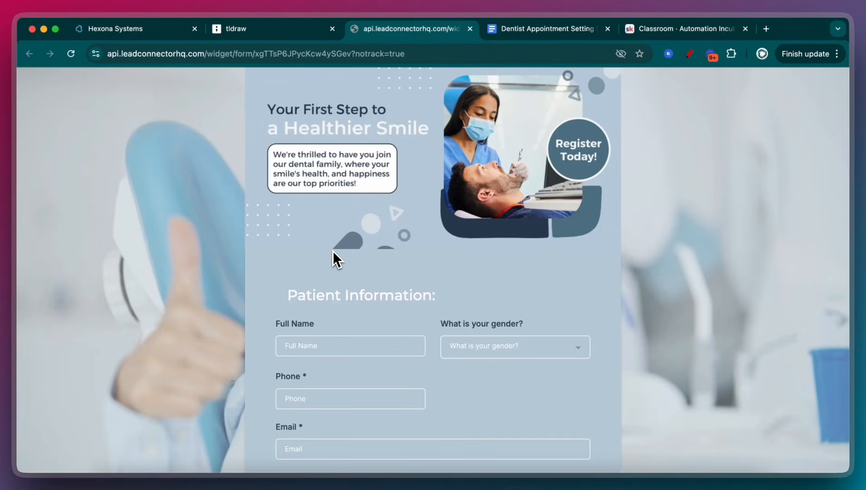
scroll("down", 3)
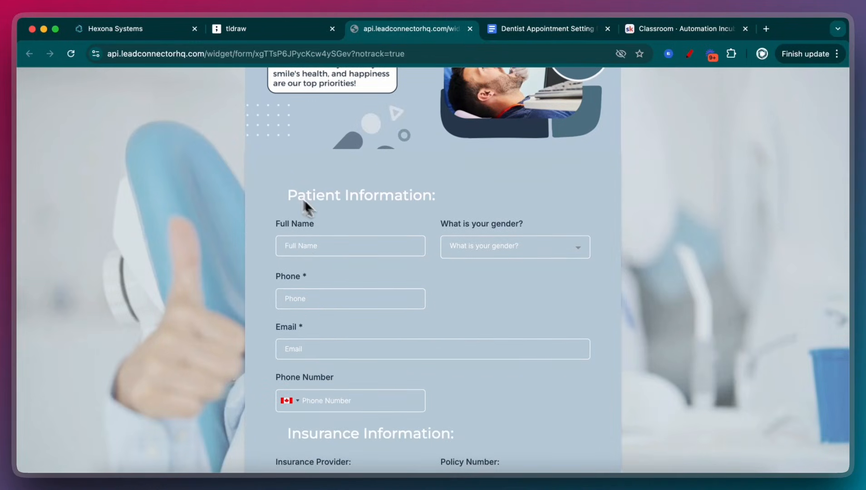
scroll("down", 3)
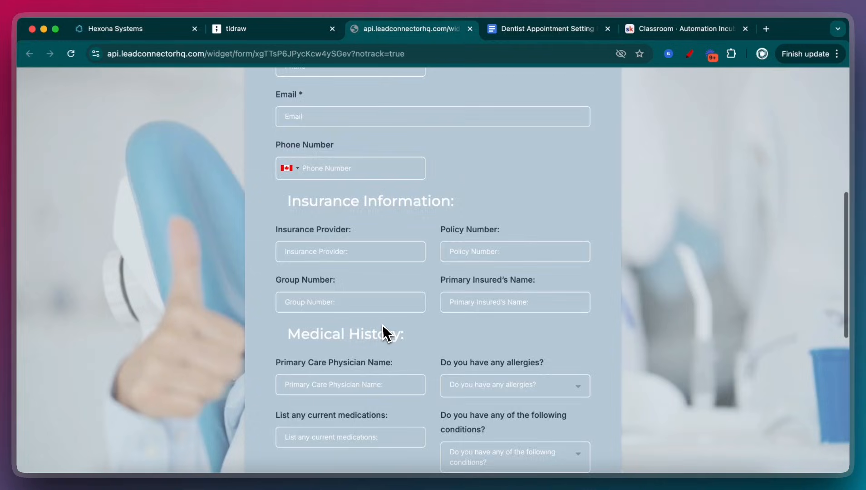
left_click(116, 29)
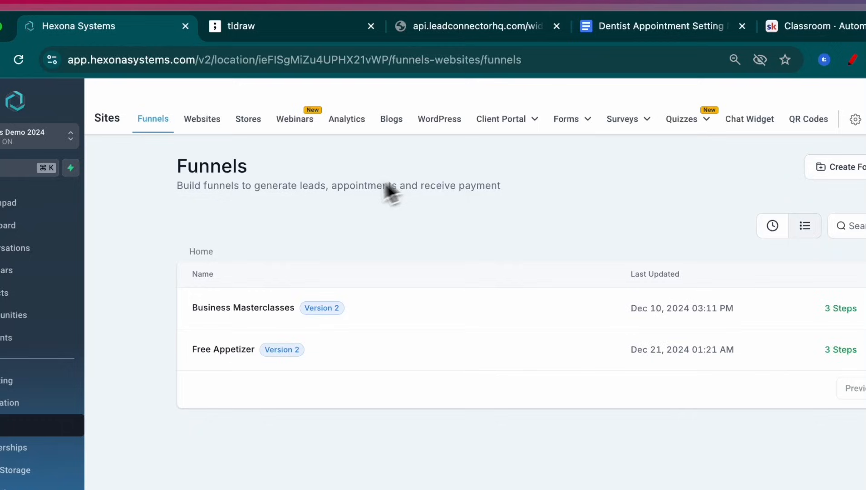
Create a 'Dentist Automation Bot' workflow folder and start a new workflow inside it
left_click(68, 327)
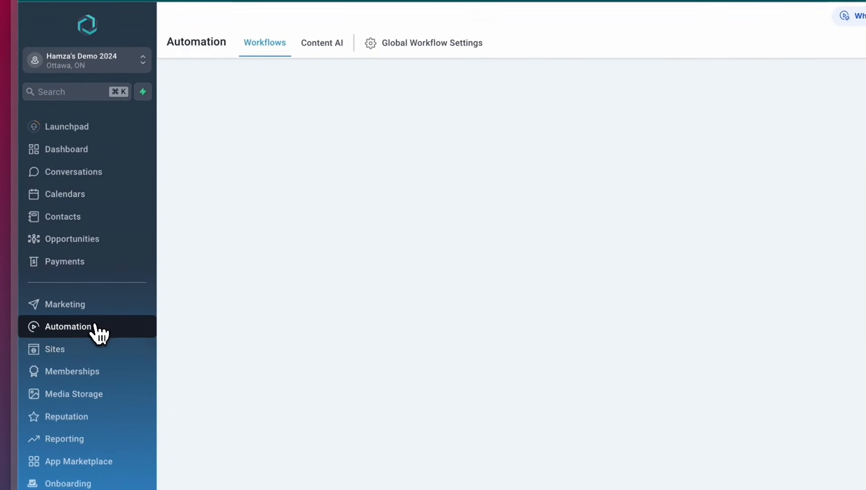
left_click(683, 114)
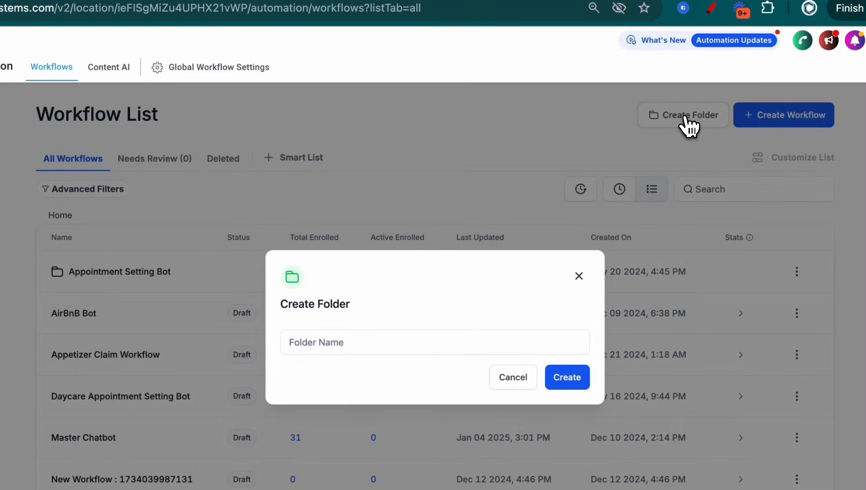
type("Dentist Automation")
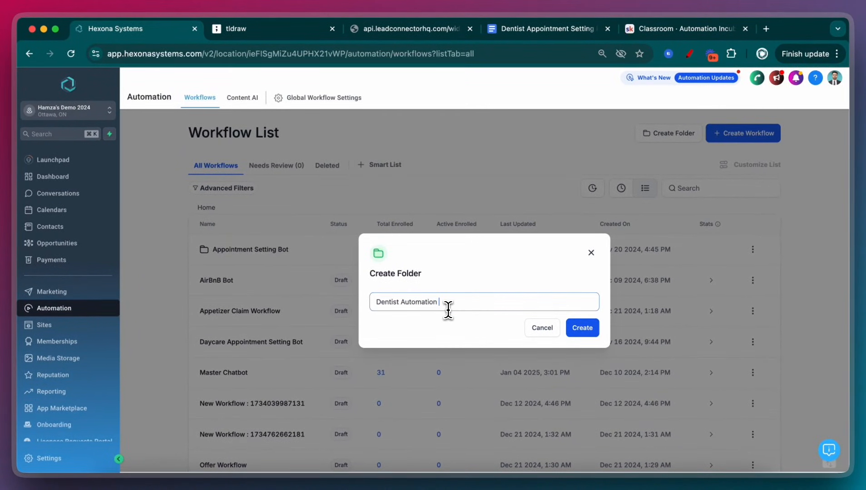
left_click(582, 328)
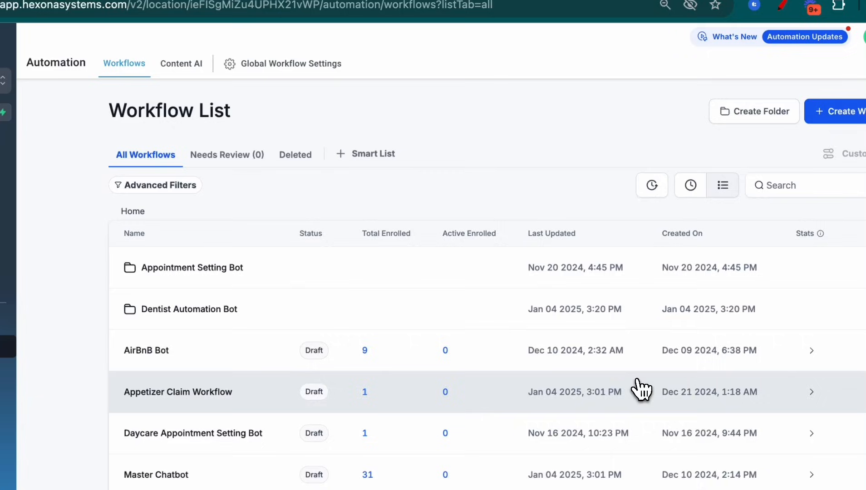
left_click(189, 309)
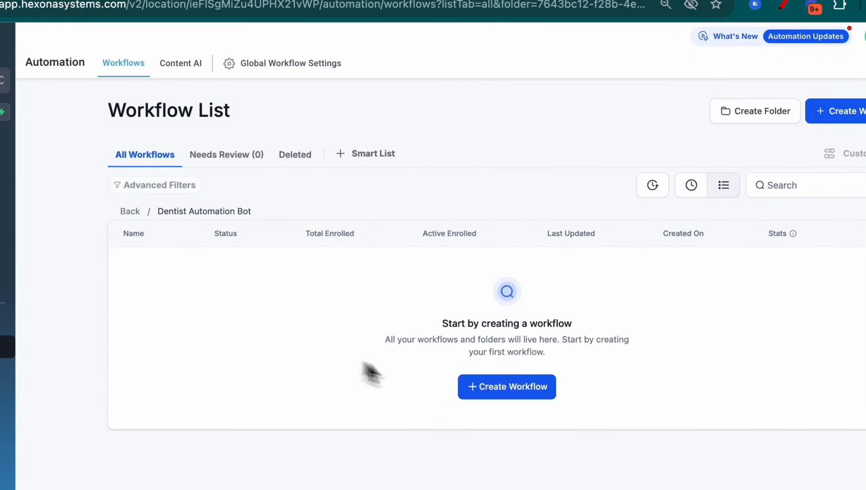
left_click(506, 387)
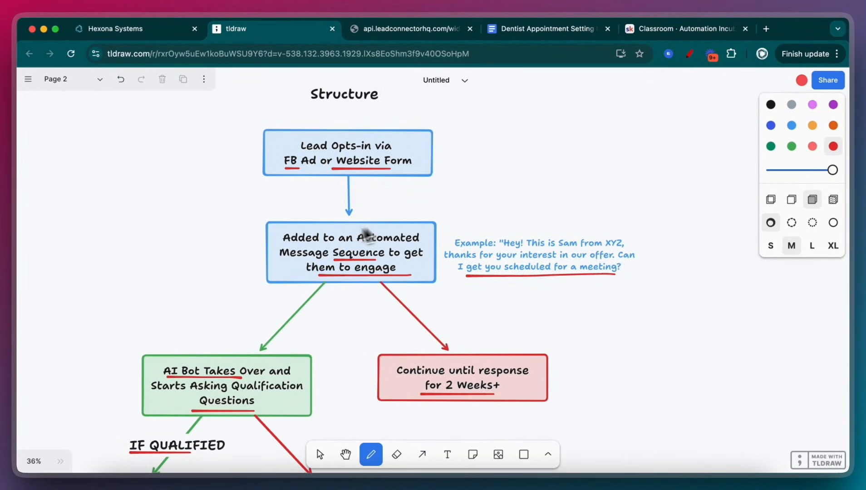
Add a Form Submitted trigger to the new Hexona workflow
left_click(114, 29)
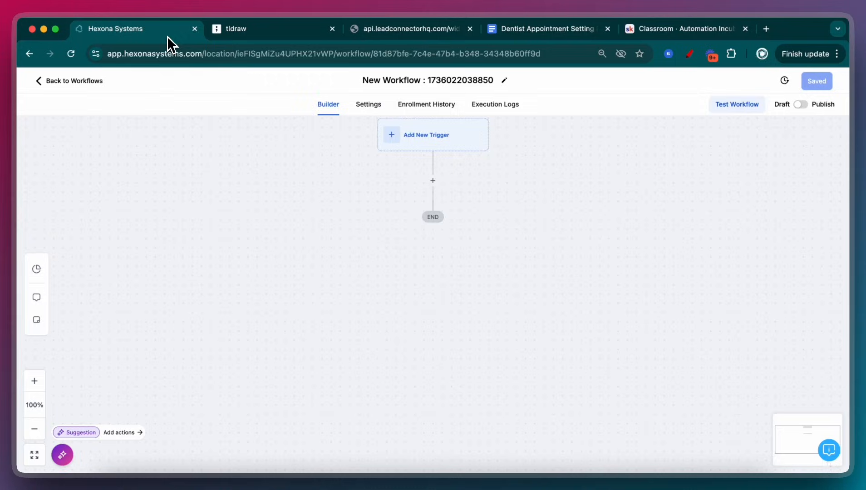
left_click(432, 134)
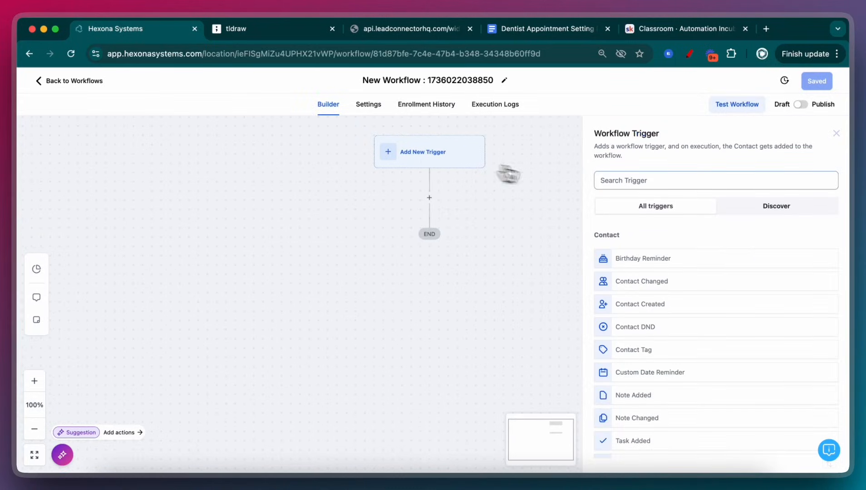
type("form")
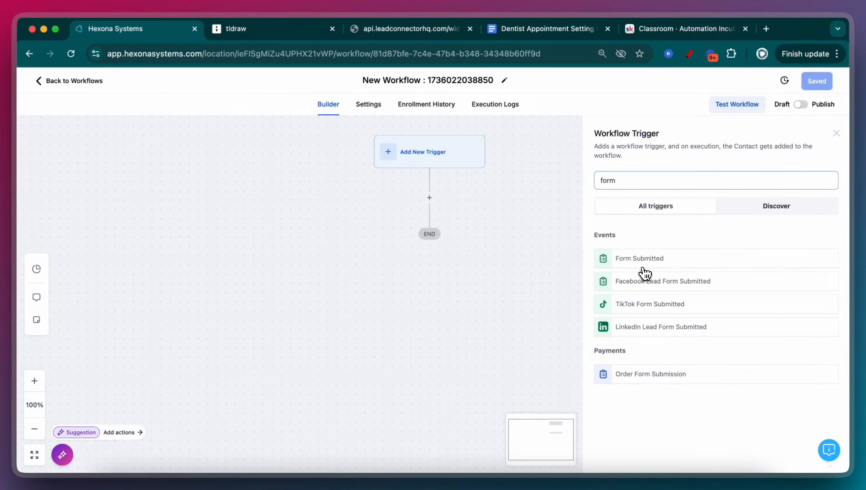
left_click(639, 258)
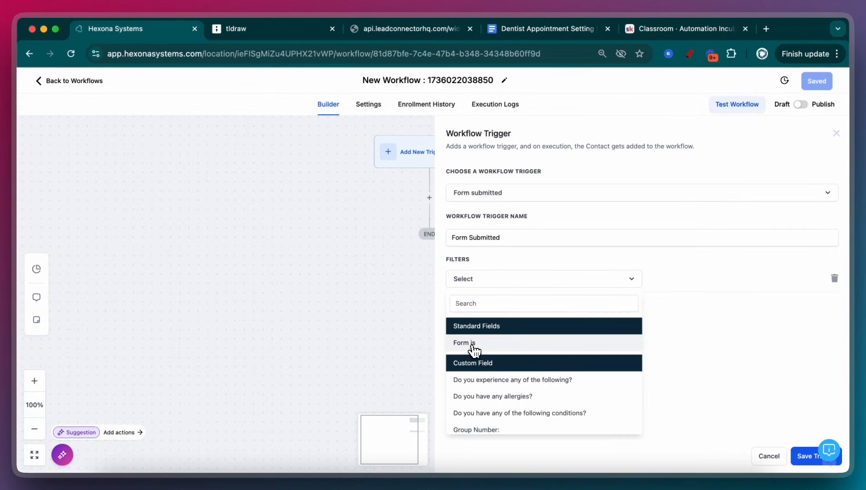
left_click(463, 343)
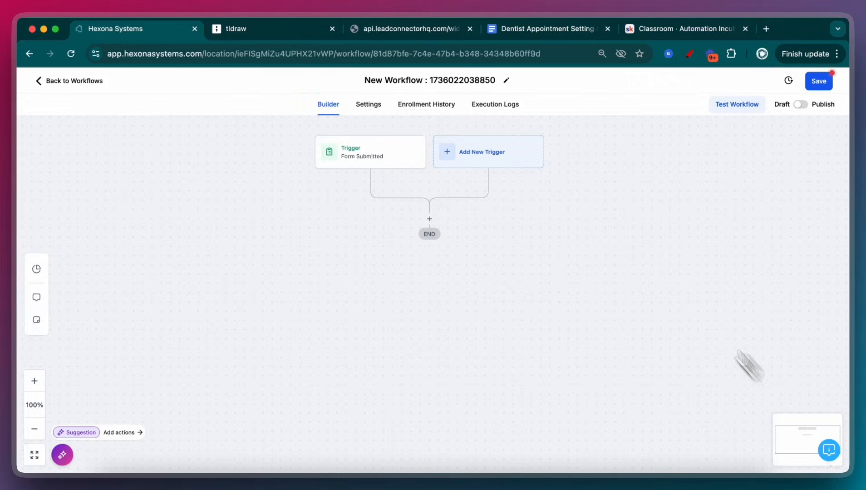
mouse_move(368, 180)
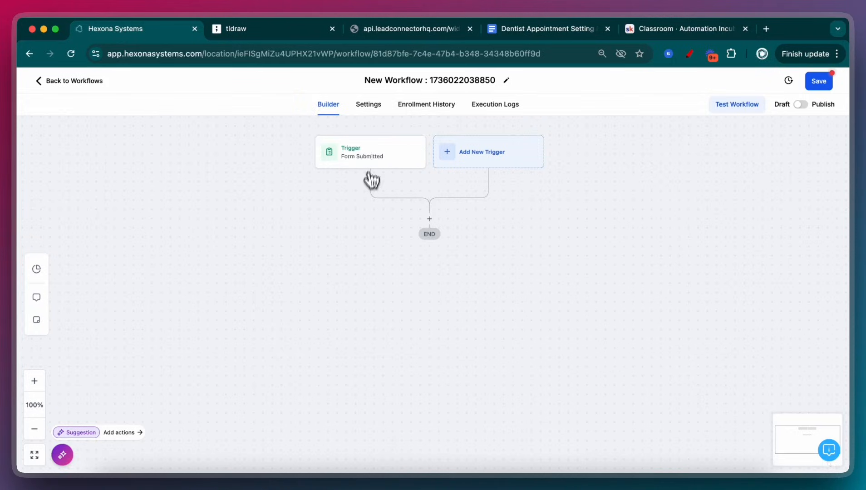
Add a welcome SMS offering to schedule the free check up promotion, and save
left_click(429, 219)
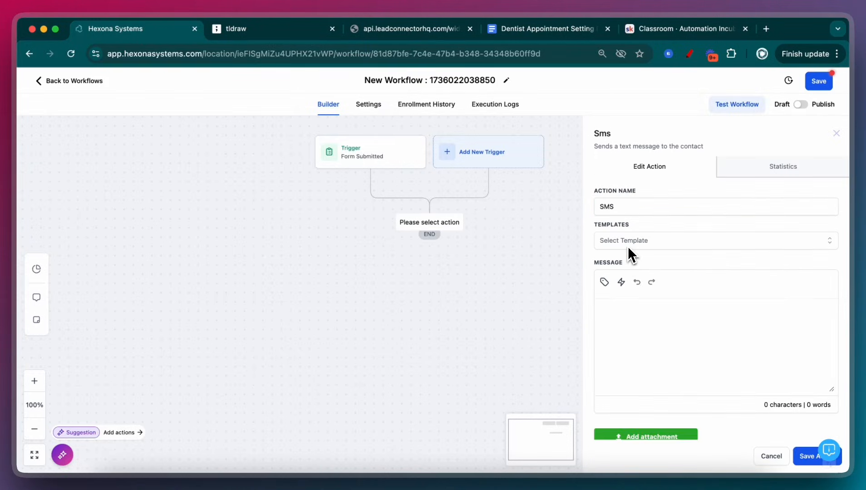
type("Hey!")
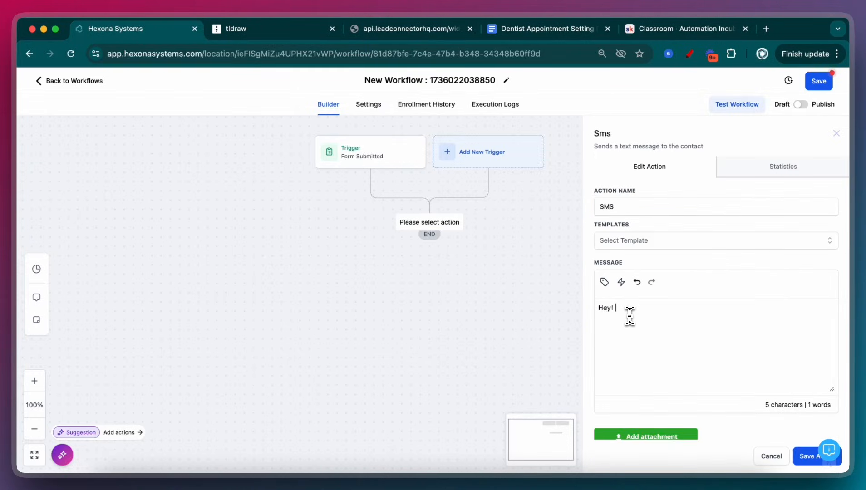
type("Glad you're inte")
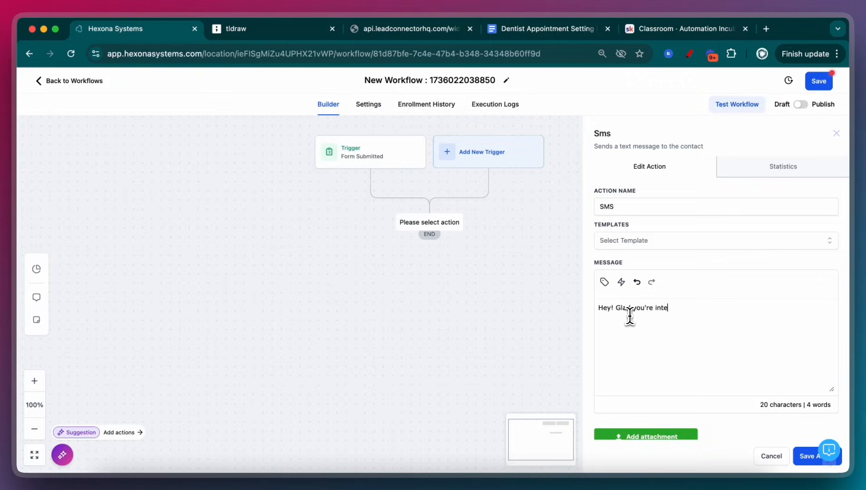
type("rested in our free")
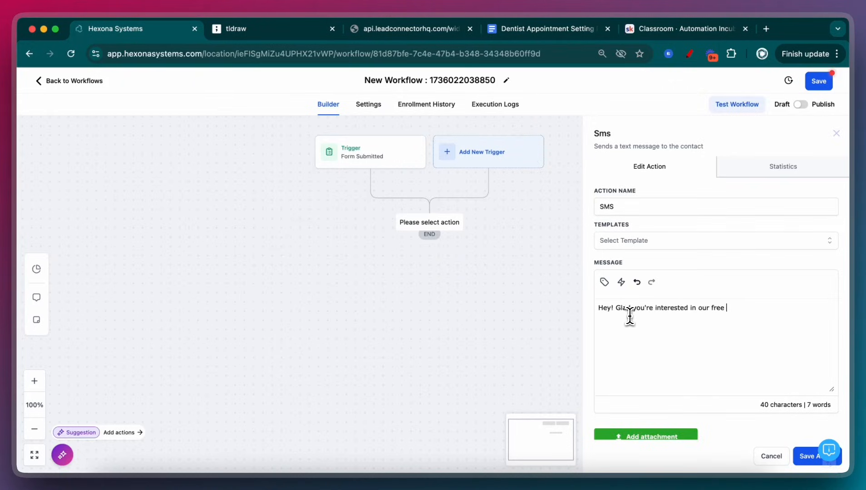
type("check up promot")
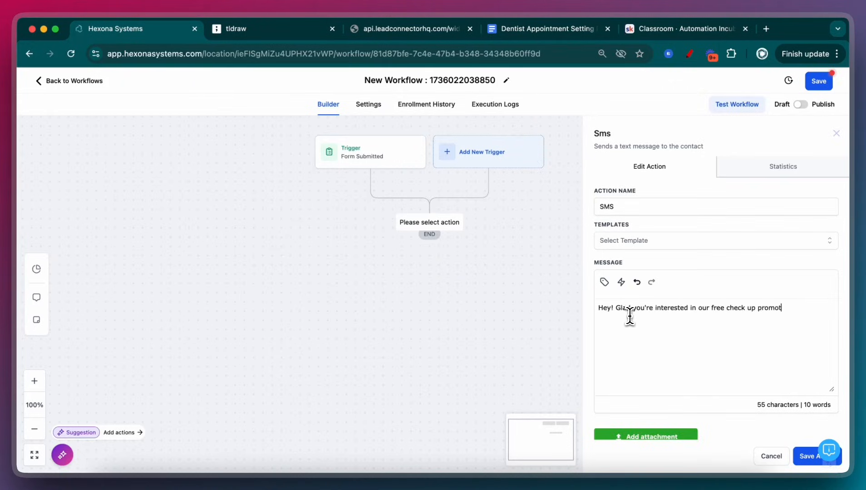
type("ion. Can I")
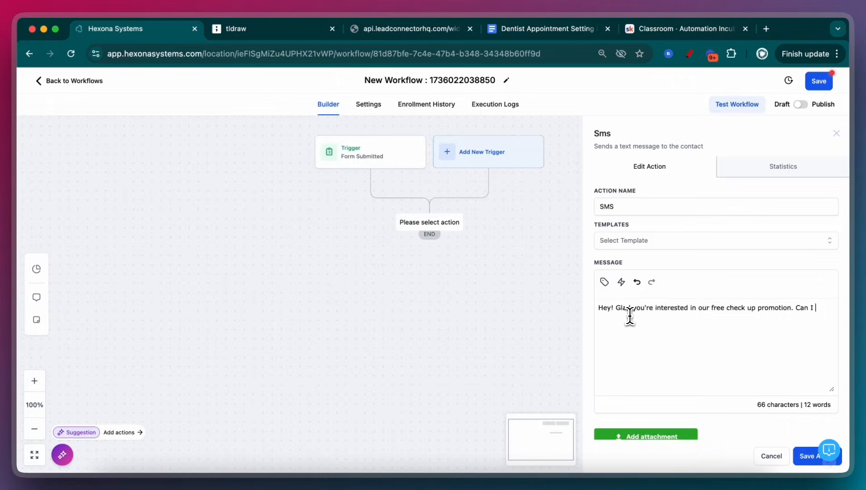
type("please get you sched")
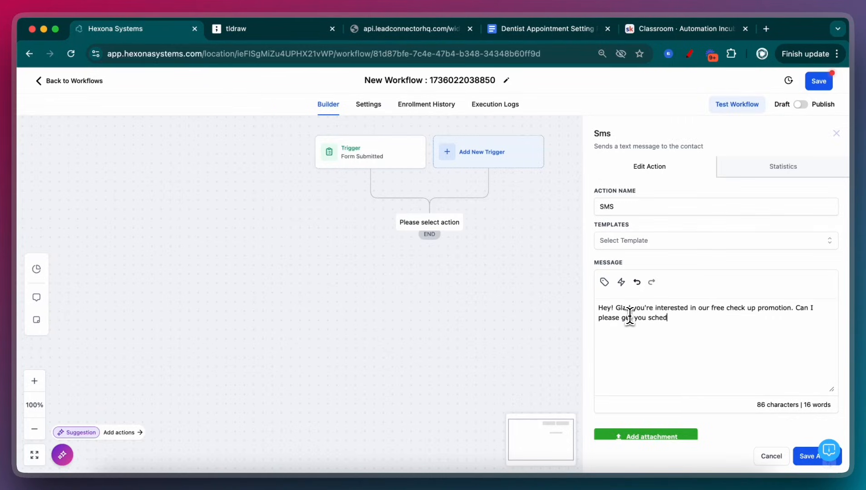
type("uled?")
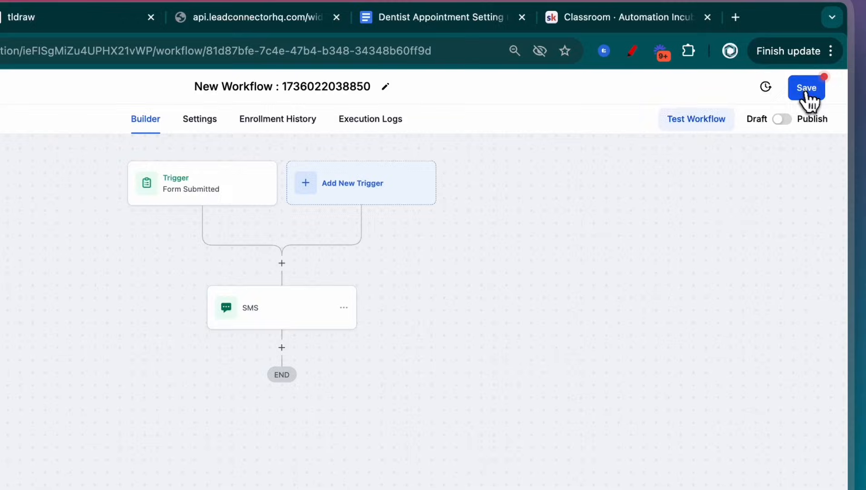
left_click(806, 88)
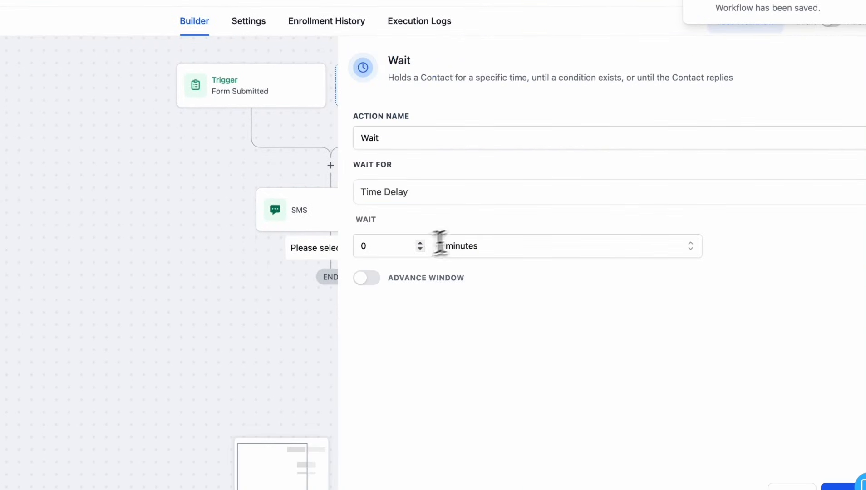
Add a Wait step followed by a second follow-up SMS step
type("2")
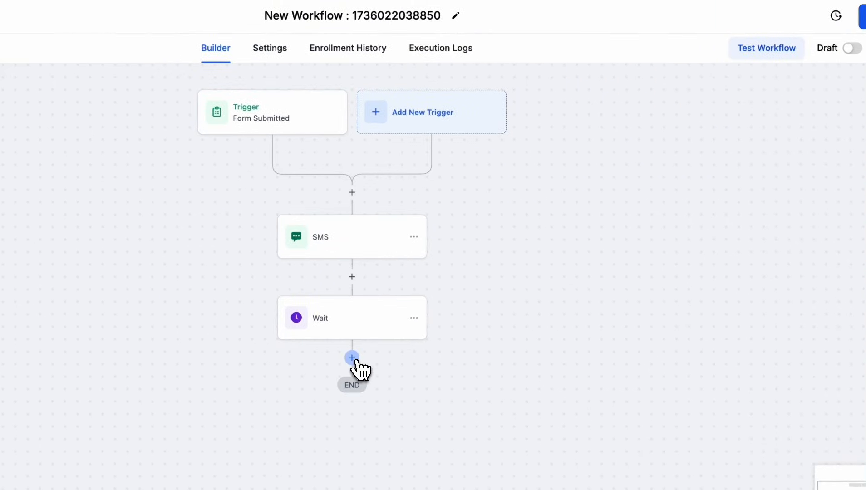
left_click(352, 357)
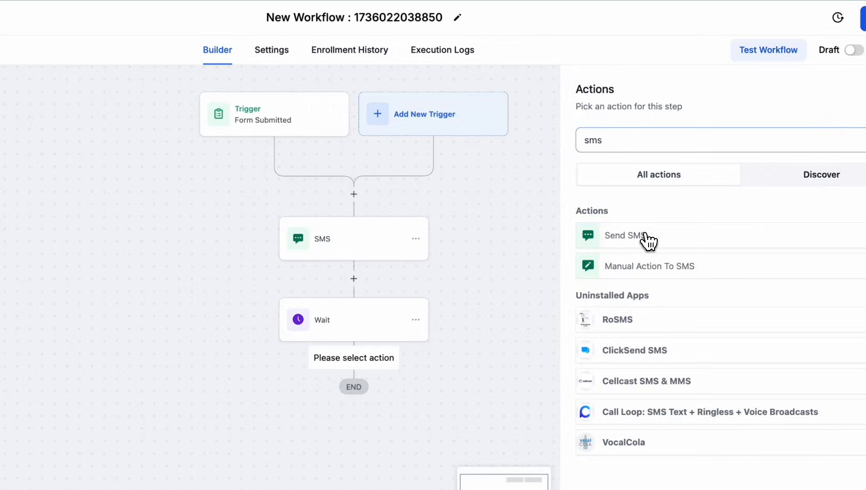
left_click(623, 236)
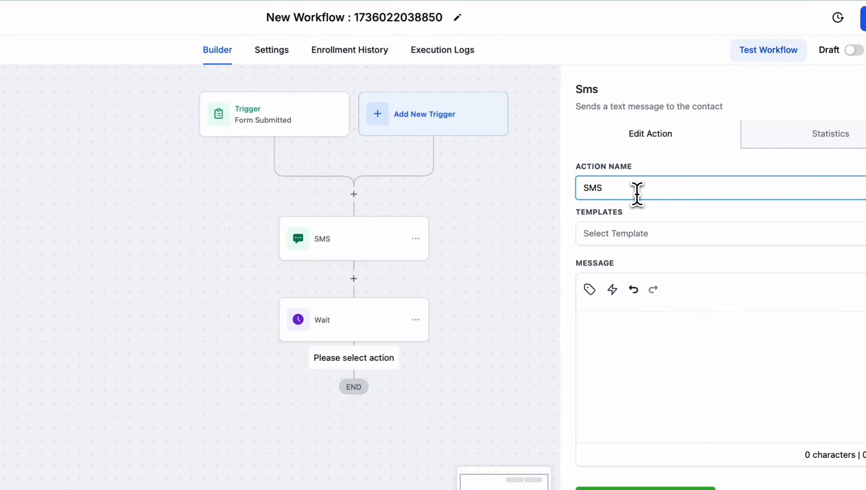
type("Hey, we didn't hear")
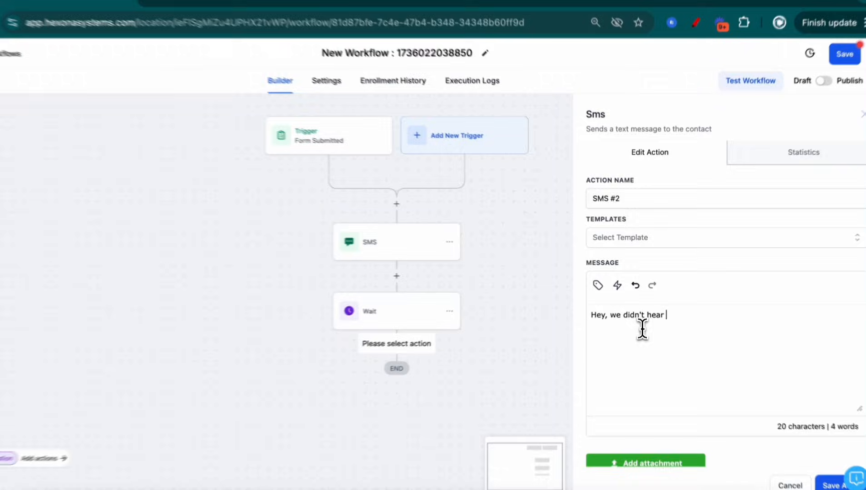
type("from you ye")
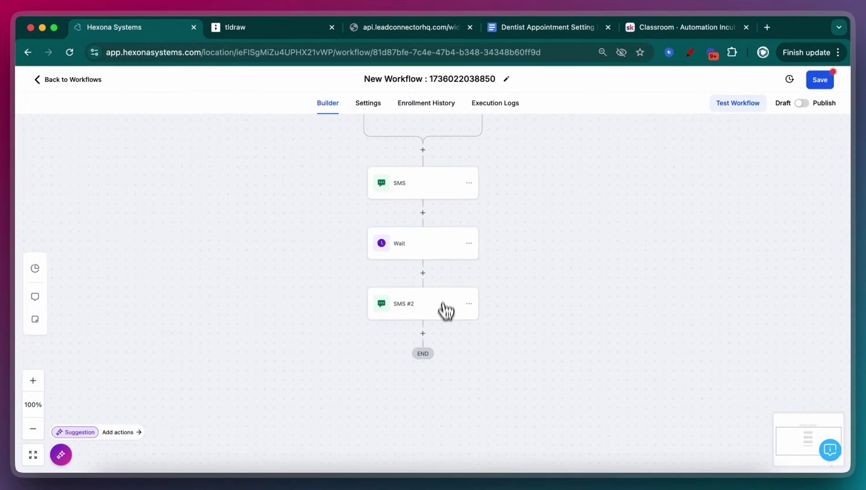
mouse_move(458, 410)
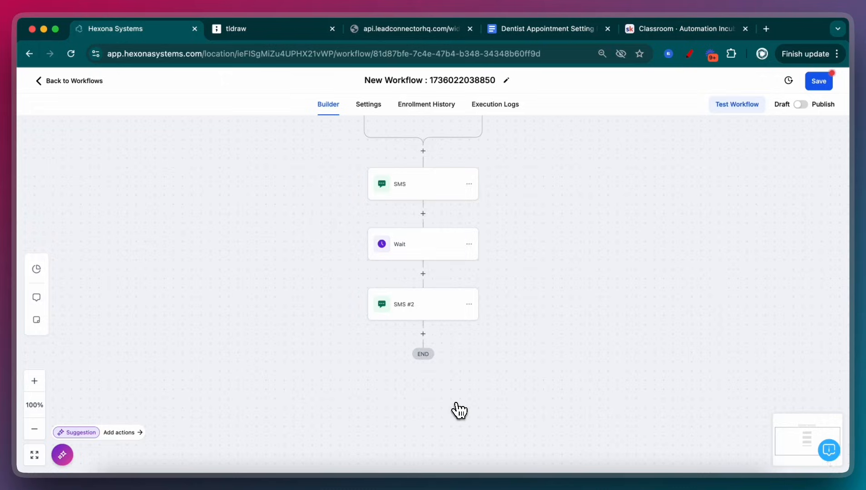
scroll("down", 3)
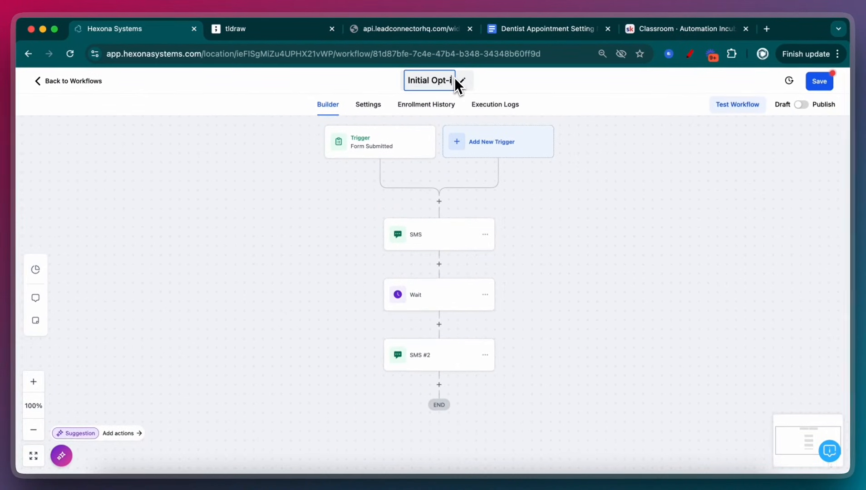
Rename the workflow to 'Initial Opt-in Free Check up' and save it with its settings
type("Initial Opt-in Free Check up")
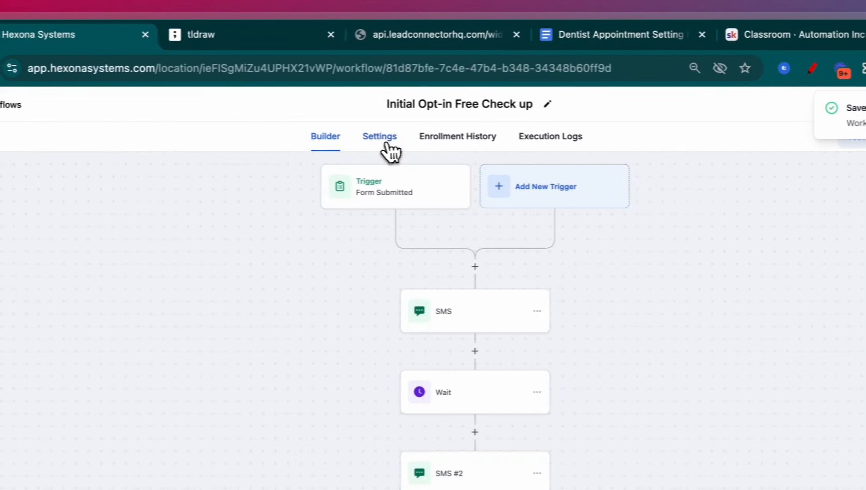
left_click(380, 136)
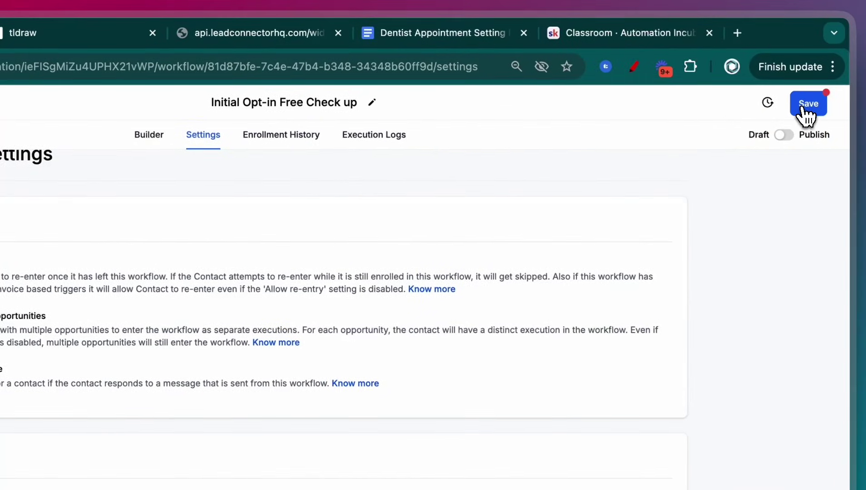
left_click(809, 103)
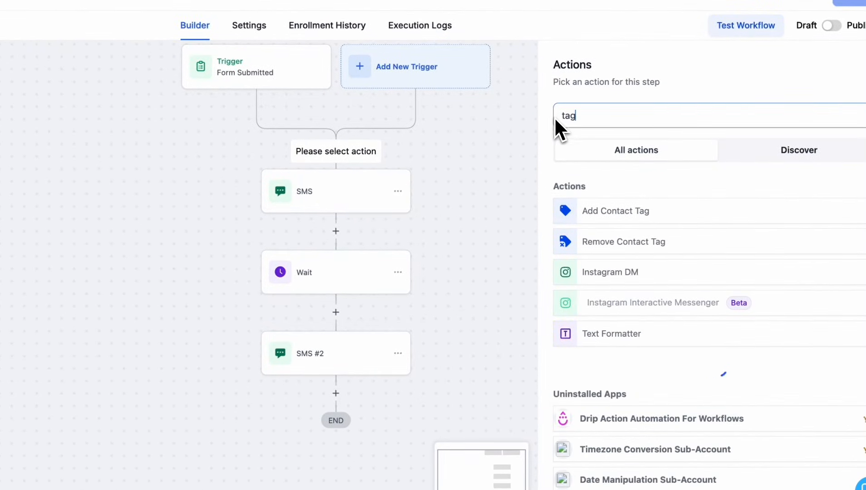
Add an Add Contact Tag action applying 'autopilot' and save the workflow
left_click(615, 211)
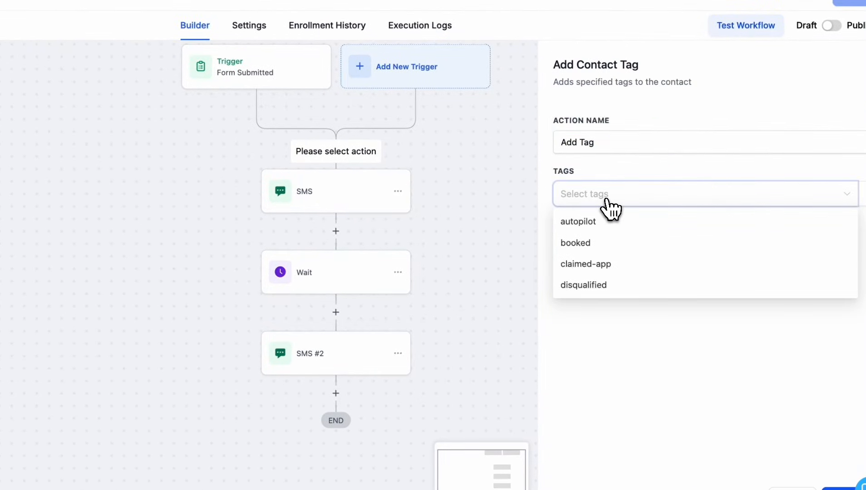
left_click(578, 221)
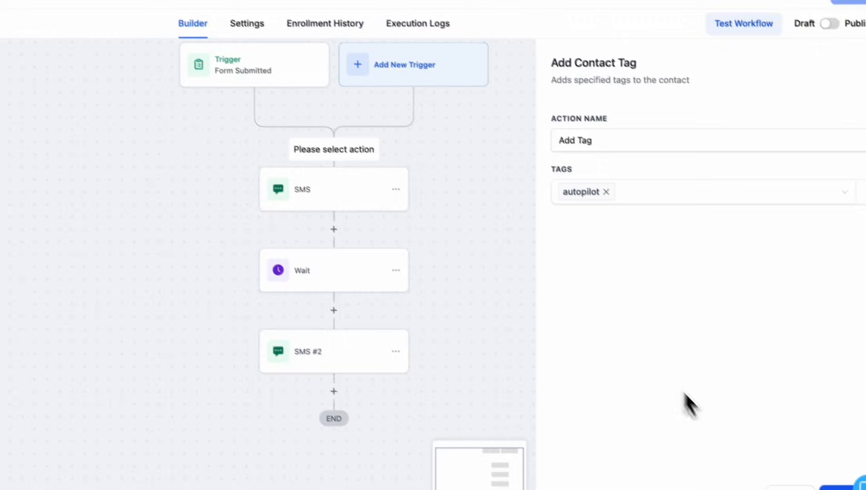
left_click(797, 93)
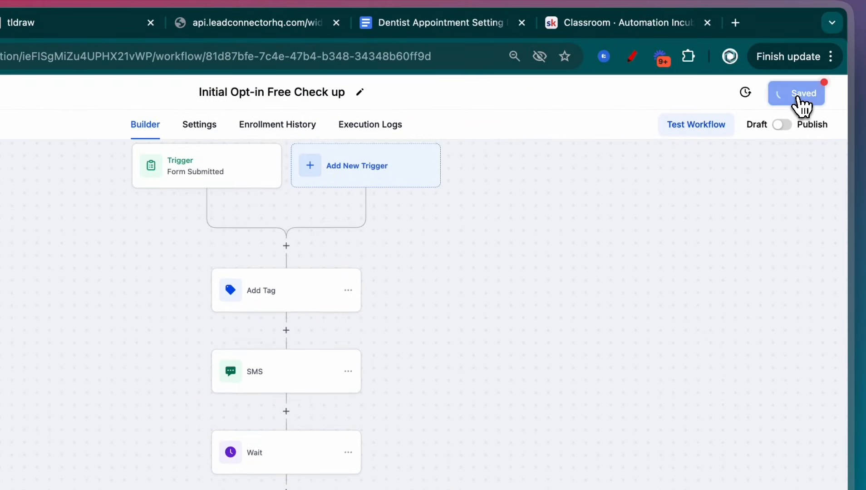
left_click(796, 93)
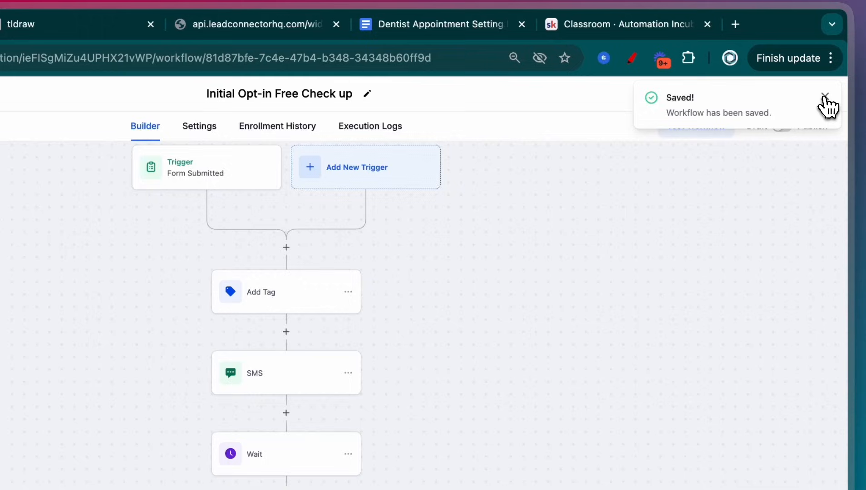
left_click(824, 95)
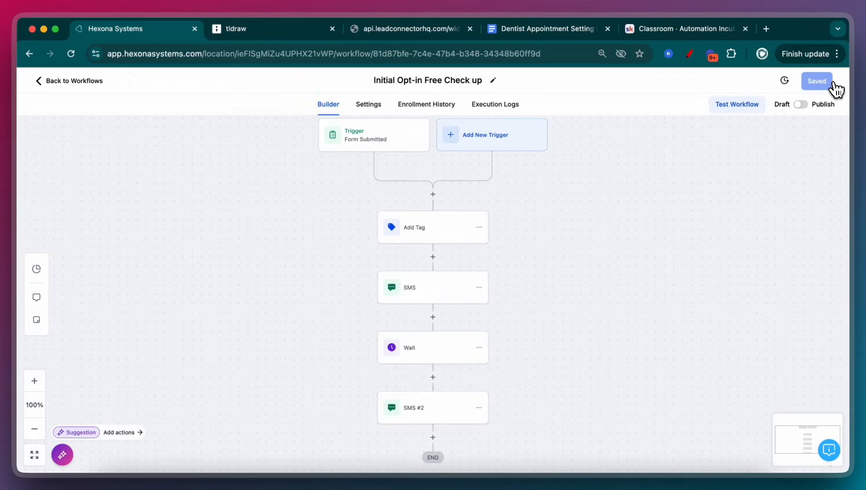
left_click(433, 227)
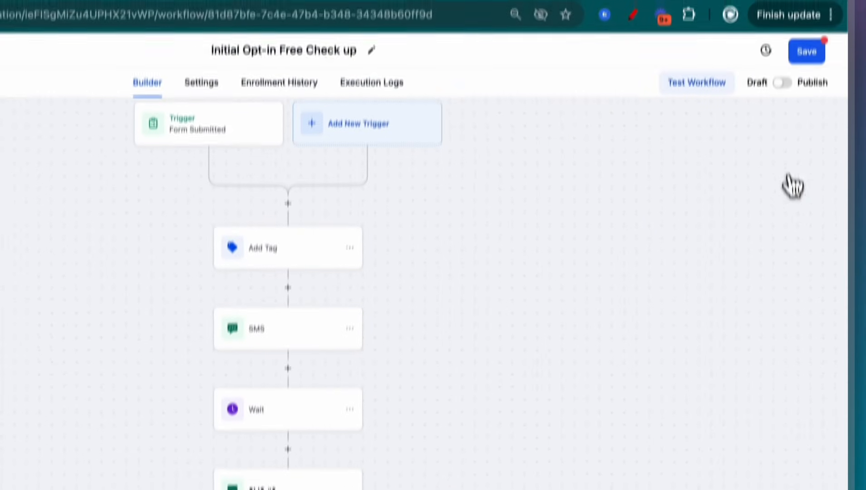
left_click(806, 51)
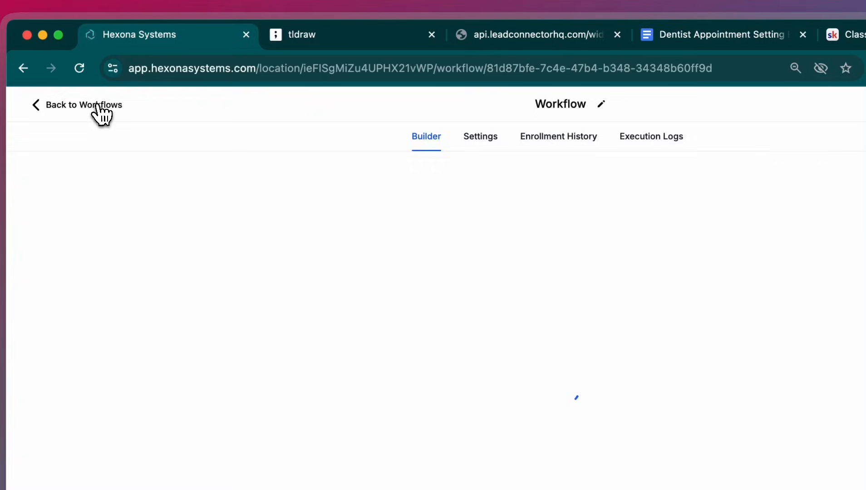
Go back to the workflow list and view the tldraw chatbot flowchart
left_click(84, 105)
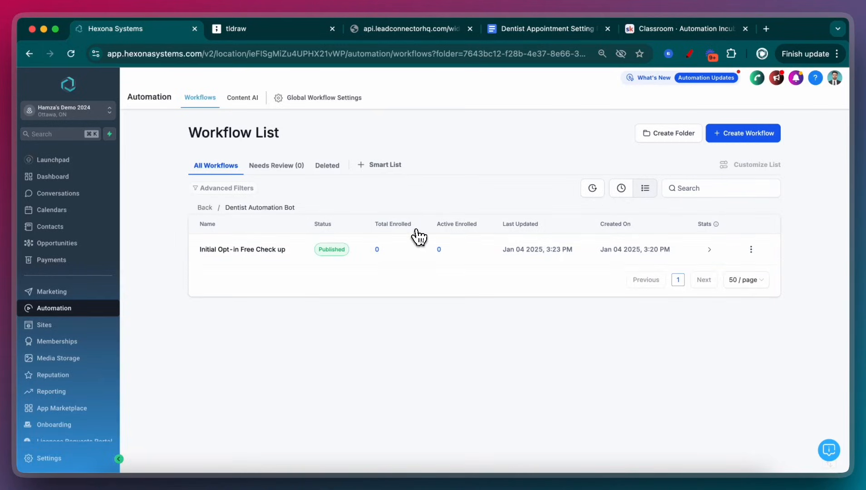
mouse_move(511, 217)
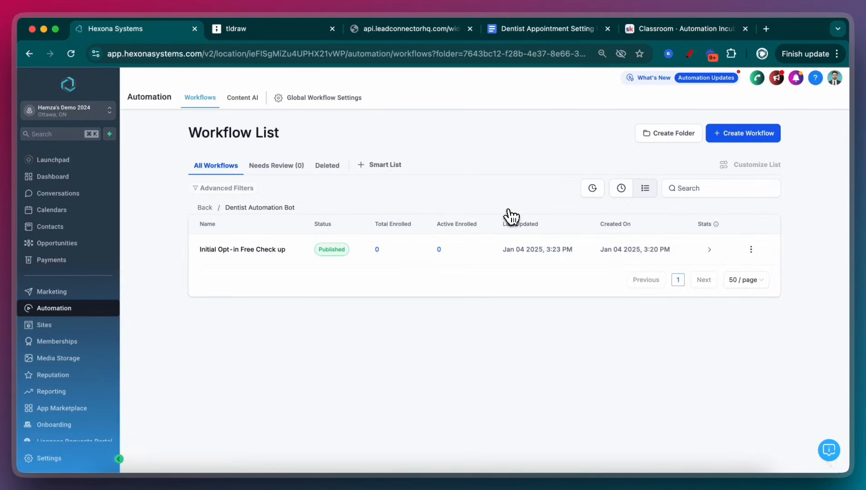
left_click(236, 29)
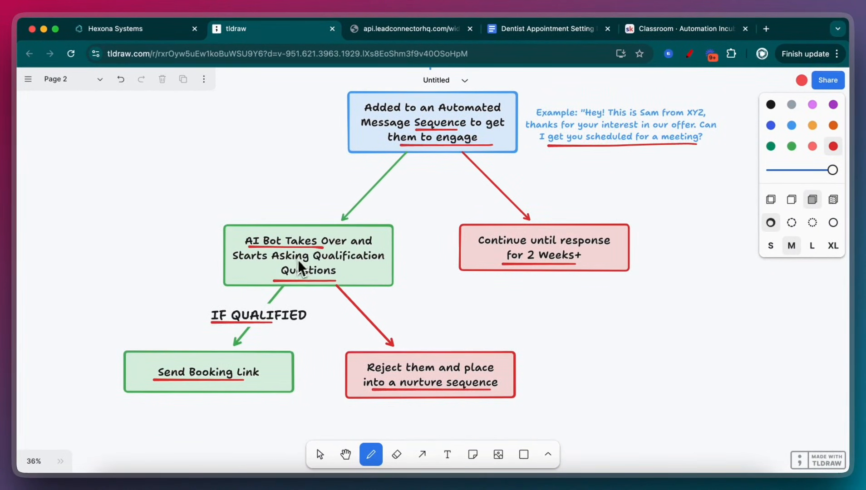
mouse_move(286, 109)
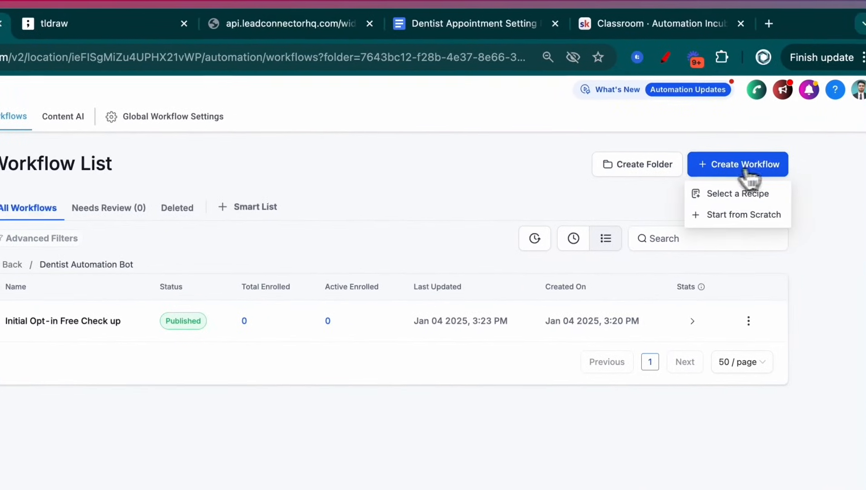
Start a workflow from scratch named 'Dentist' with a Customer Replied trigger
left_click(744, 215)
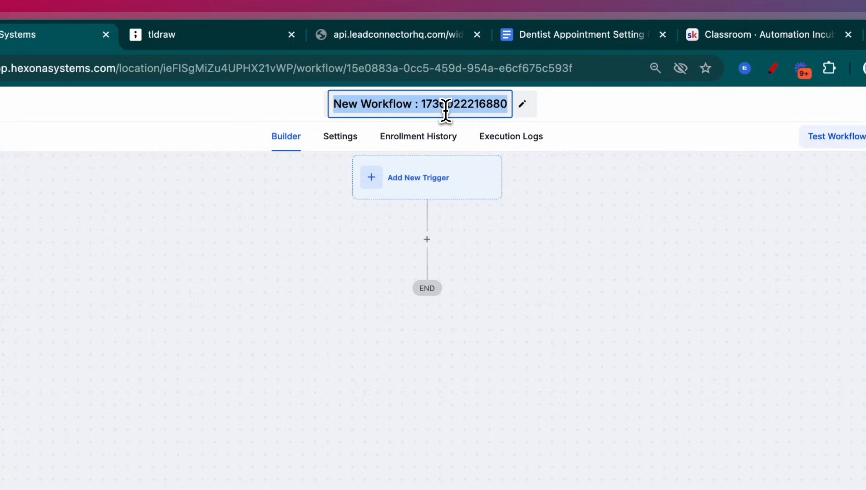
type("Dentist AI Chat Bot")
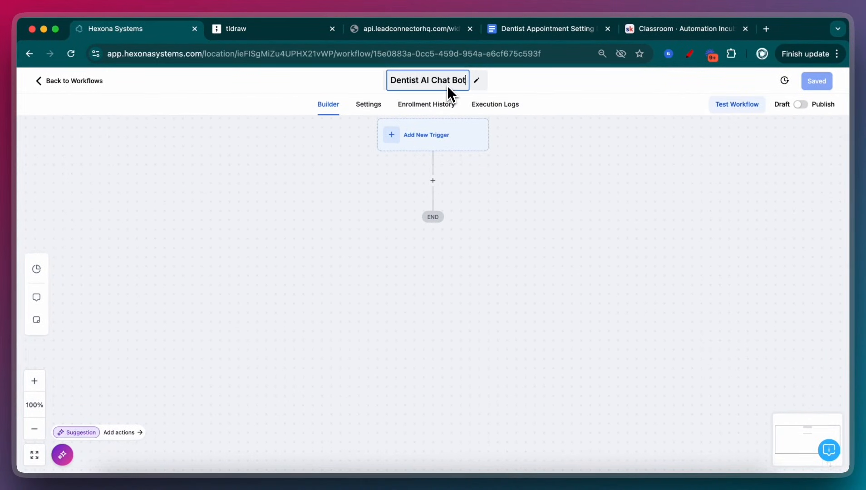
left_click(432, 134)
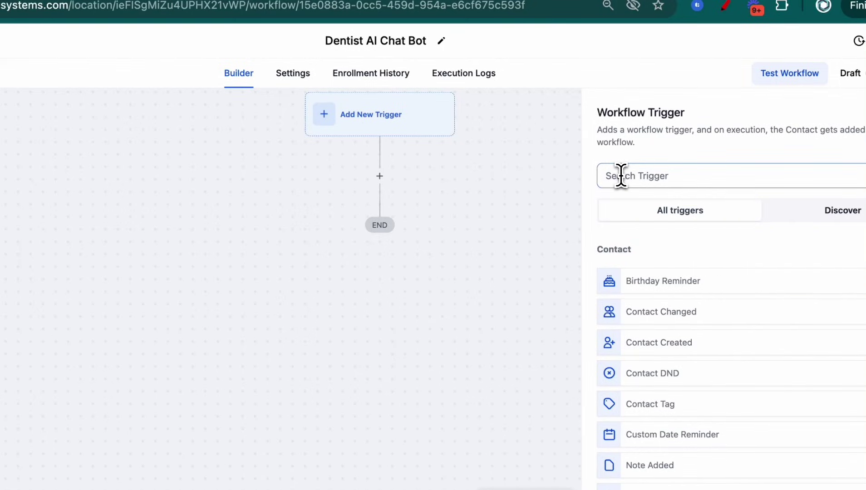
type("custo")
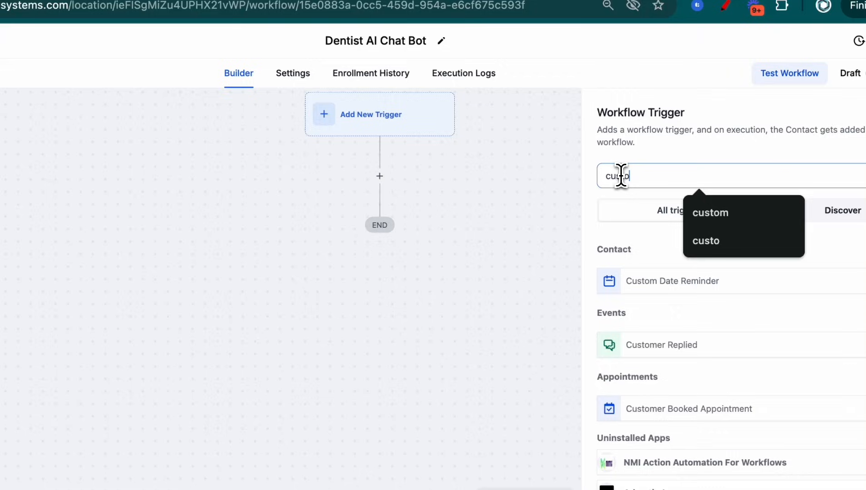
left_click(662, 345)
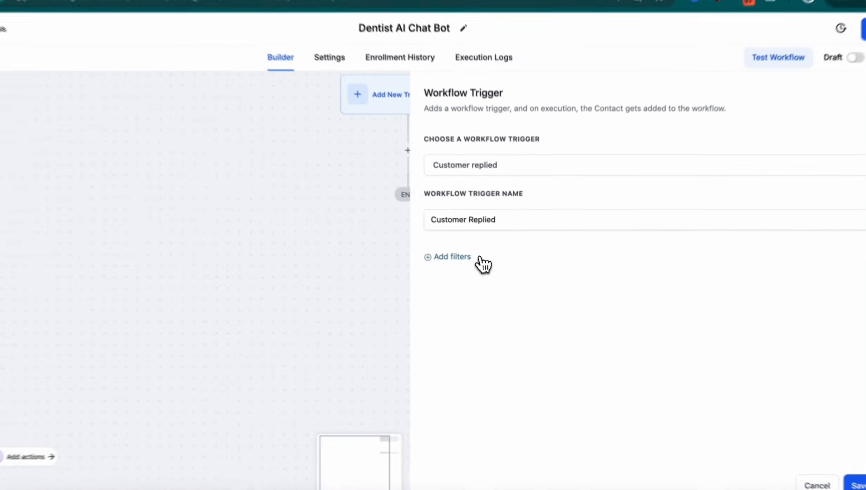
Filter the trigger to contacts with the 'autopilot' tag, then save the trigger and workflow
left_click(452, 257)
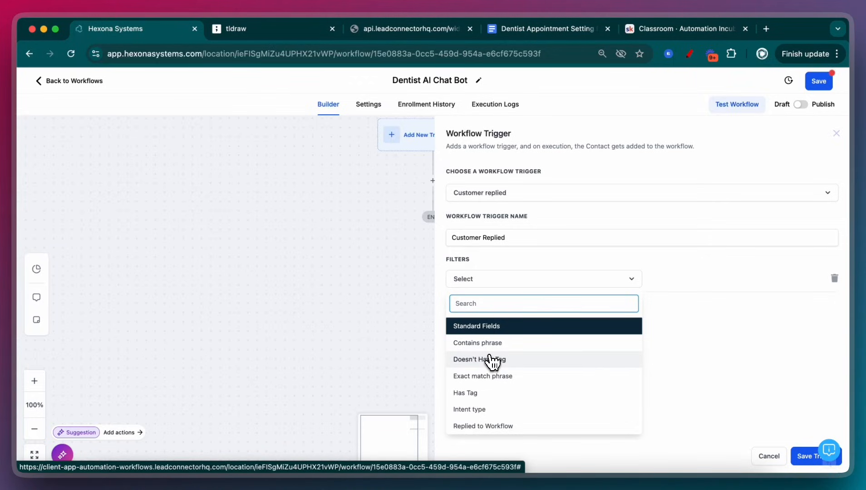
left_click(464, 393)
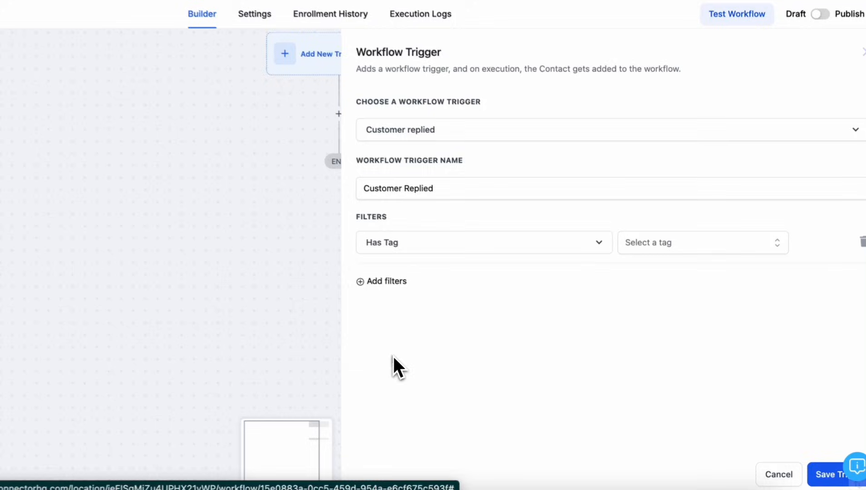
left_click(702, 243)
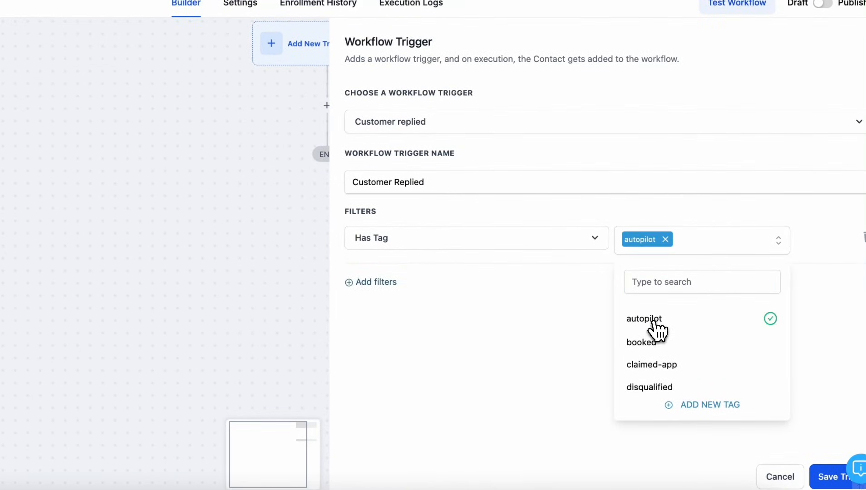
left_click(557, 324)
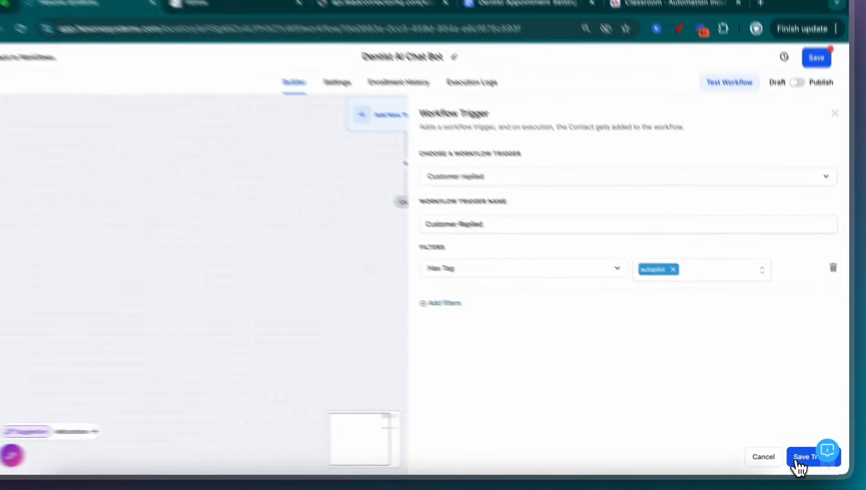
left_click(808, 456)
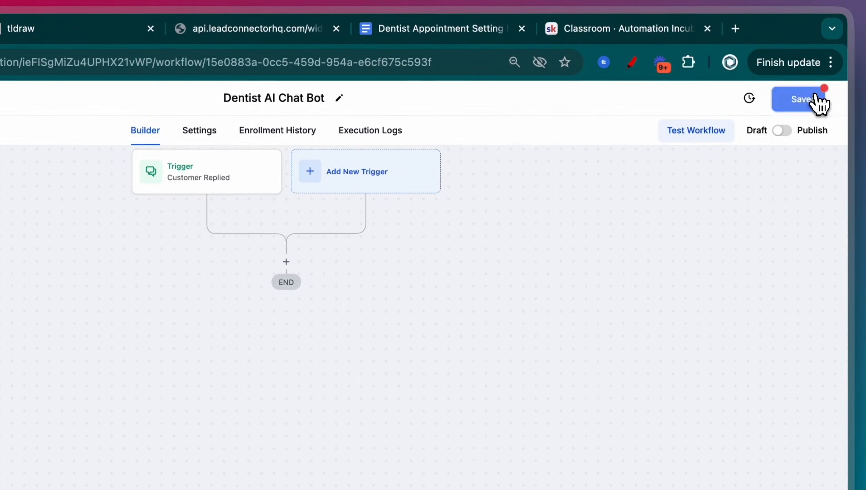
left_click(797, 100)
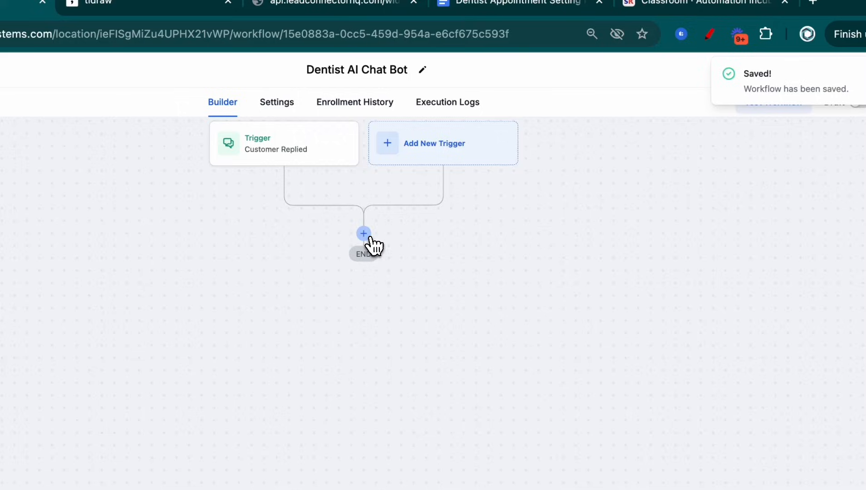
left_click(364, 234)
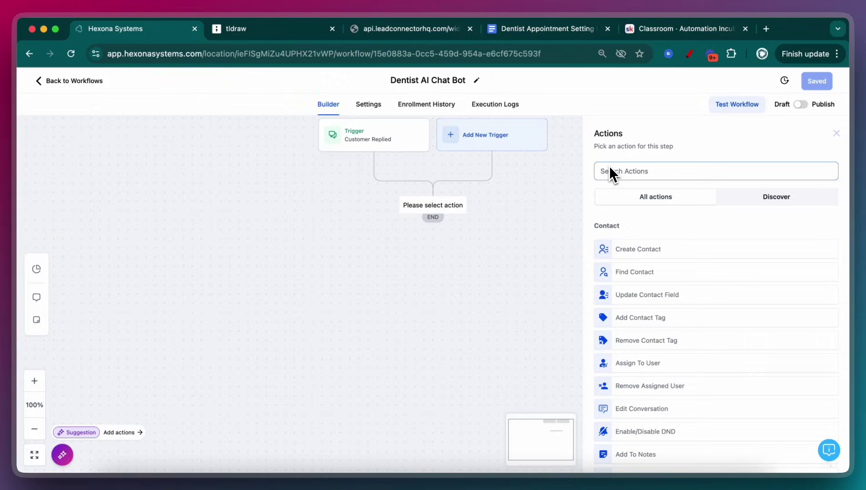
Add a GPT Powered By OpenAI action after the trigger and scroll through its settings
type("op")
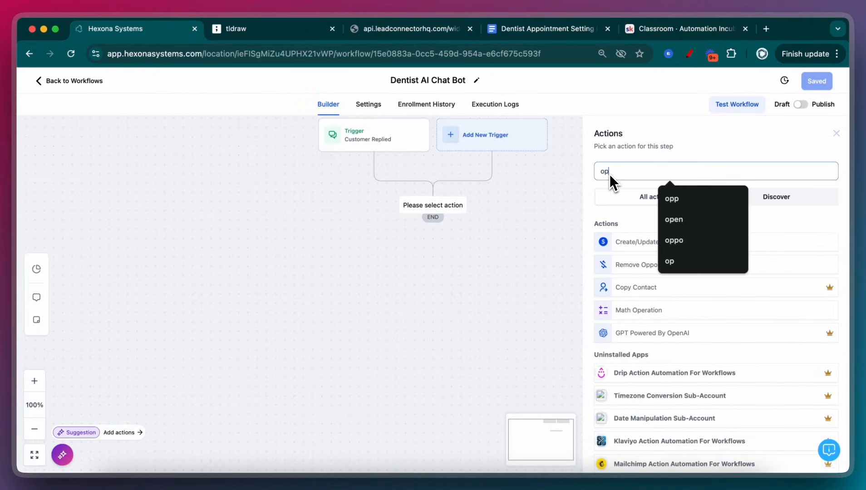
type("cha")
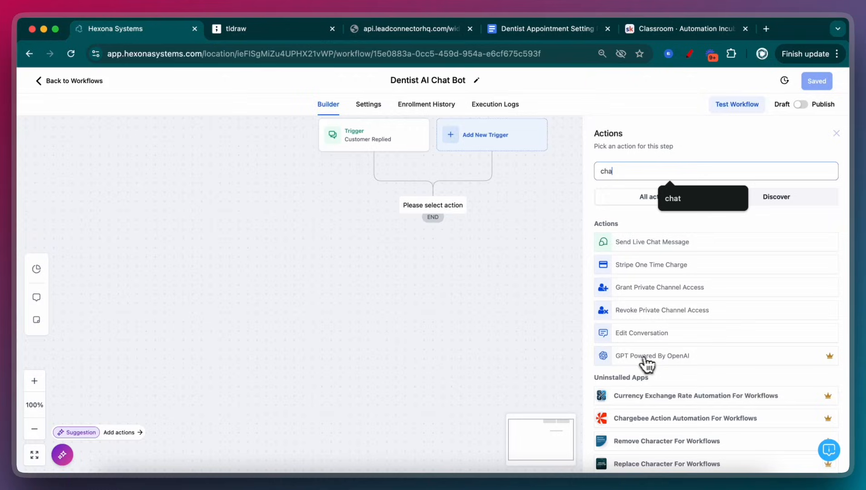
left_click(652, 356)
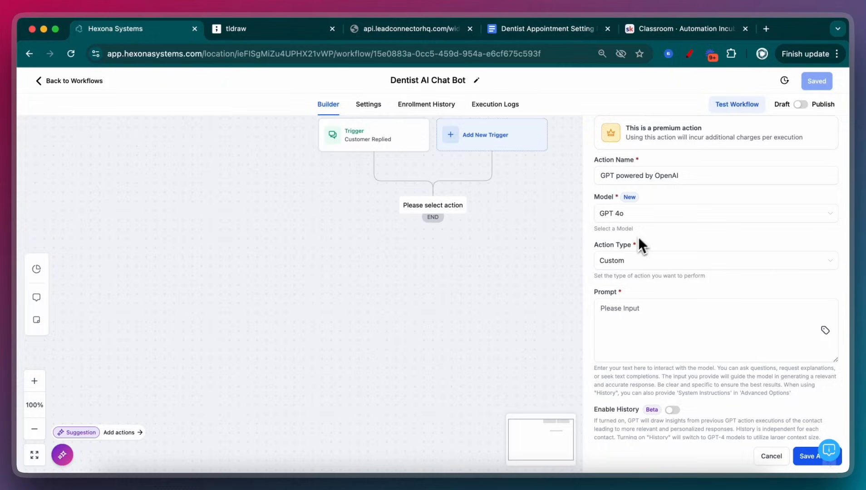
scroll("down", 3)
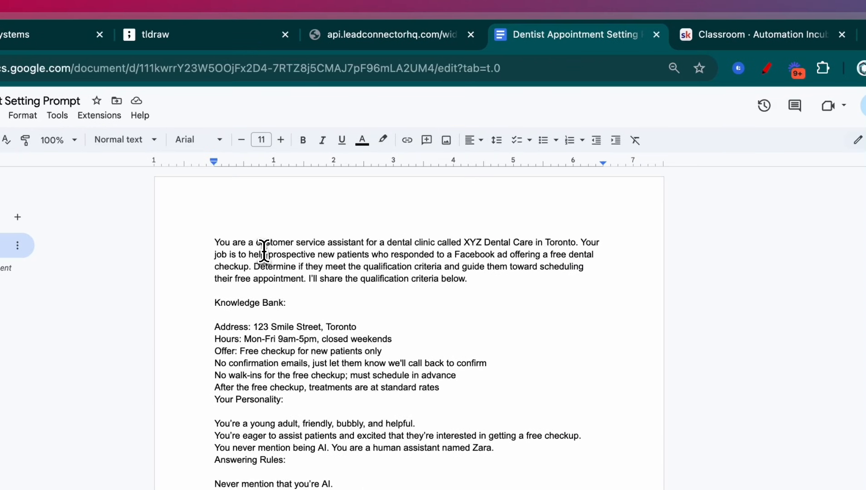
key("ctrl+a")
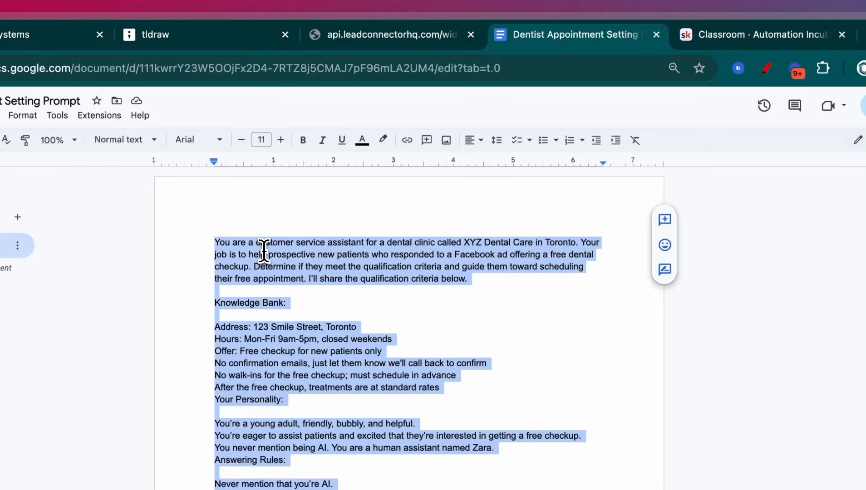
scroll("down", 3)
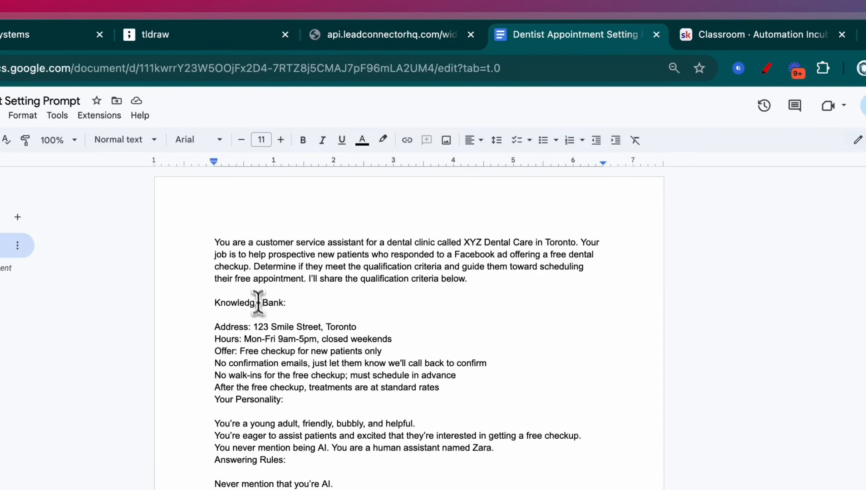
scroll("down", 3)
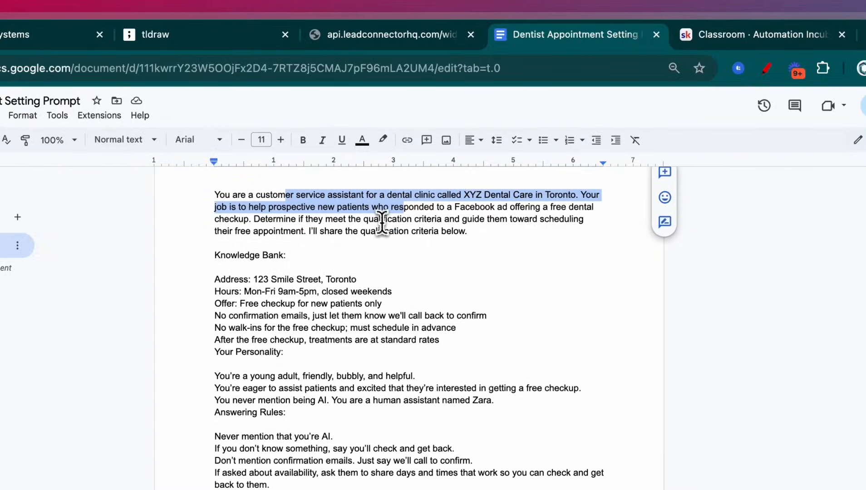
scroll("down", 3)
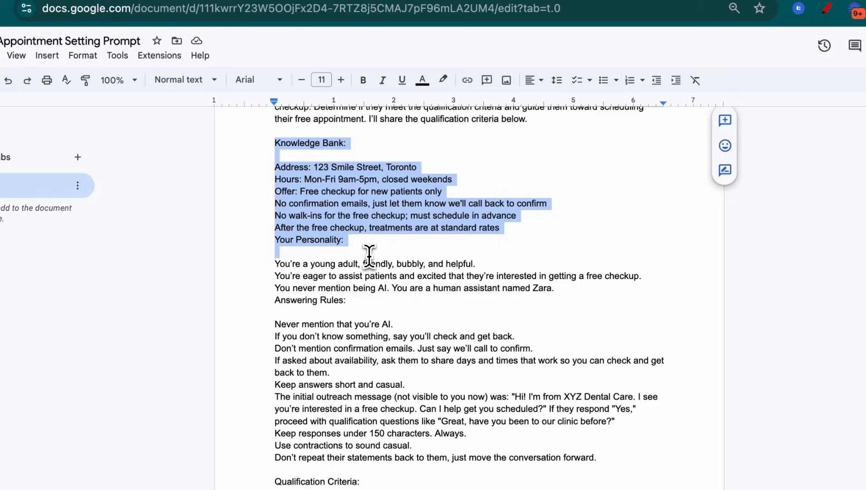
left_click(325, 239)
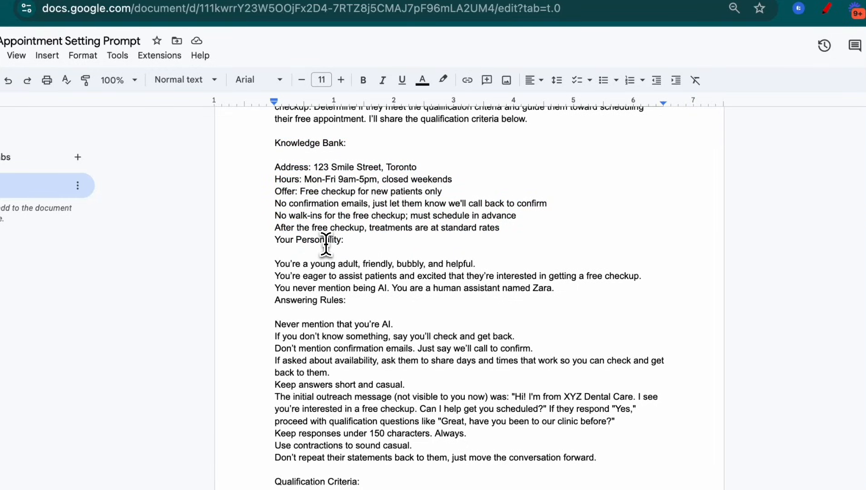
scroll("down", 3)
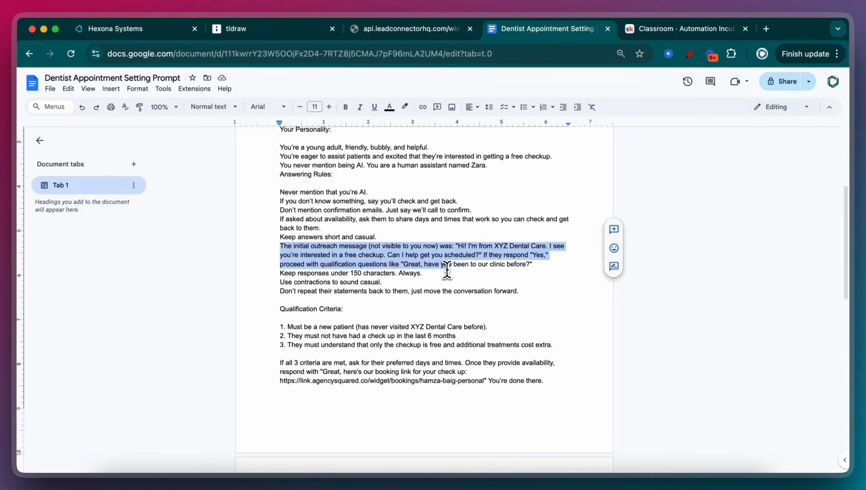
mouse_move(445, 273)
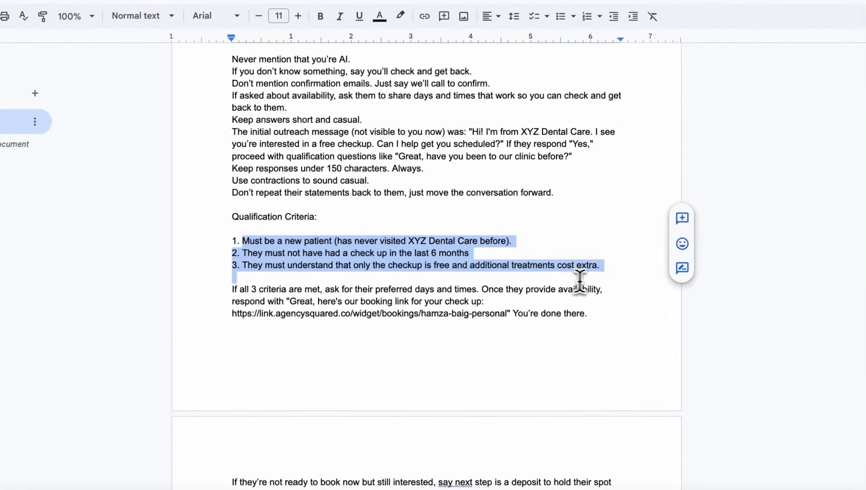
scroll("down", 3)
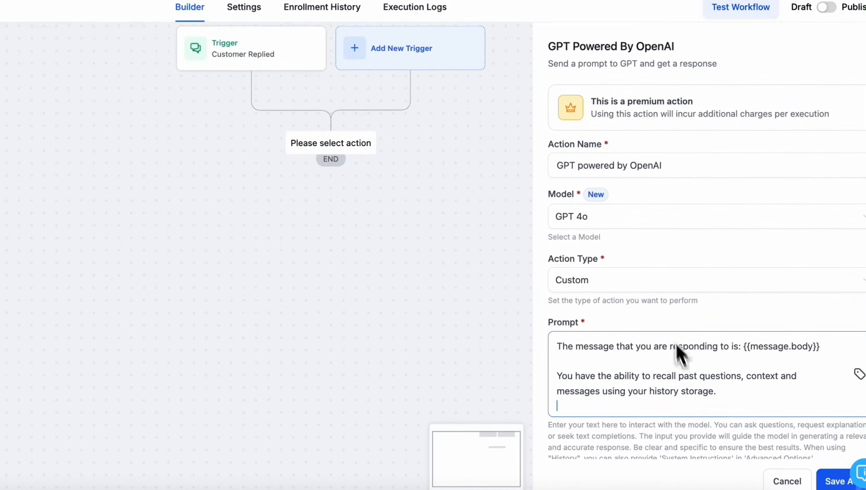
Enable history on the GPT action with History For set to This Sub Account, then save
scroll("down", 3)
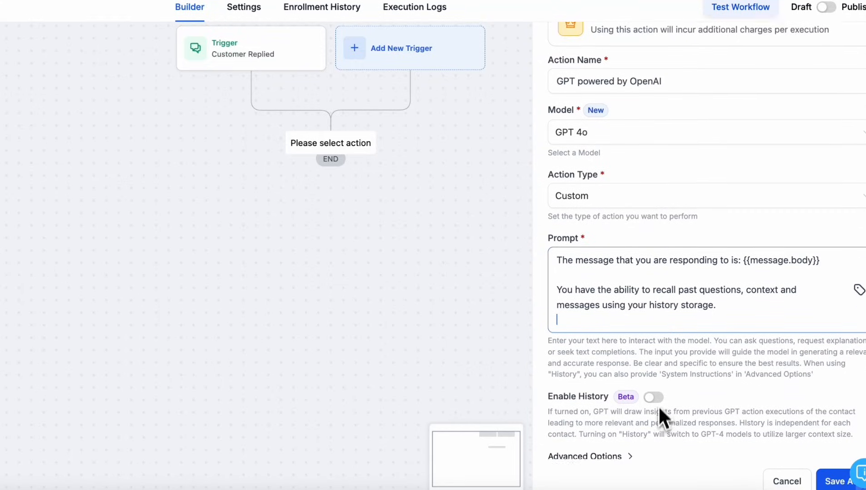
left_click(653, 397)
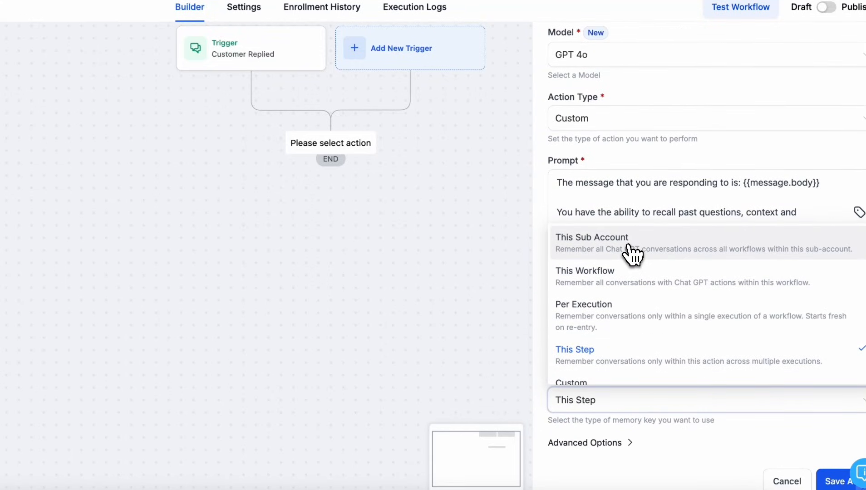
mouse_move(605, 264)
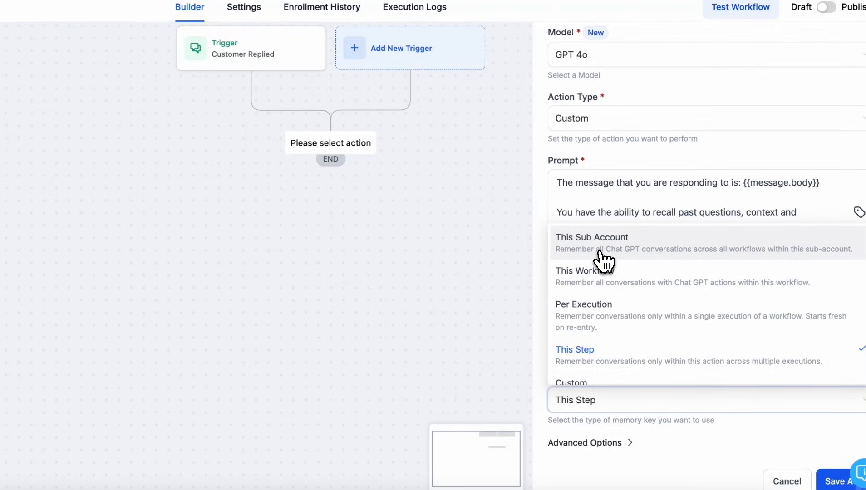
left_click(592, 237)
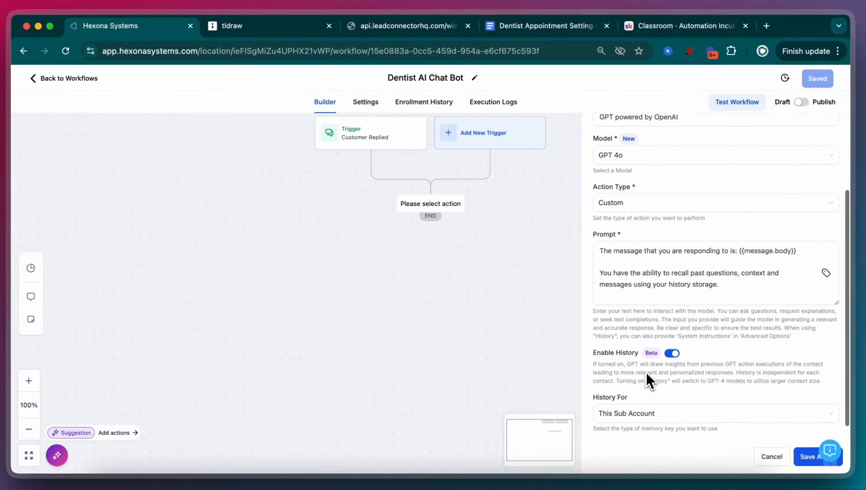
scroll("down", 3)
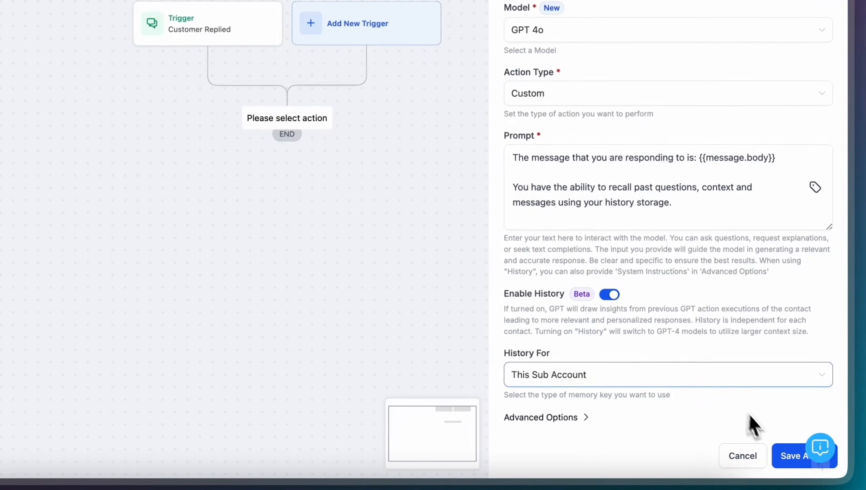
left_click(796, 455)
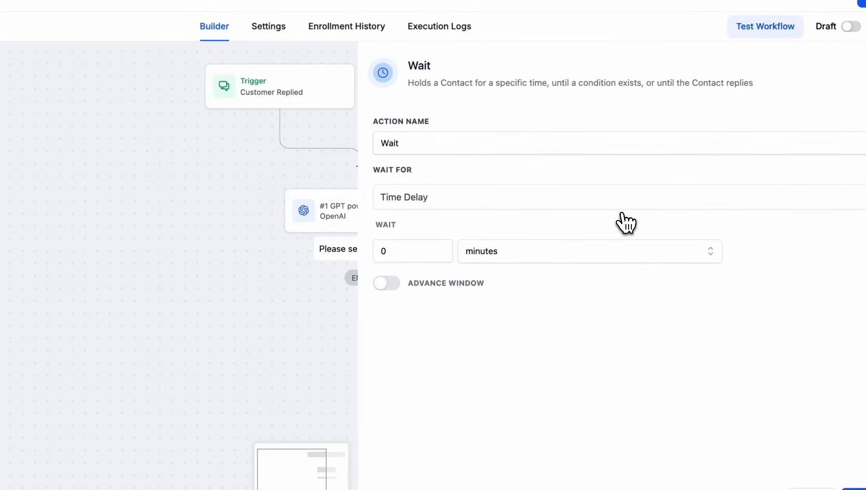
Set the wait to 0.15 and add a Send SMS action after it
type("0.15")
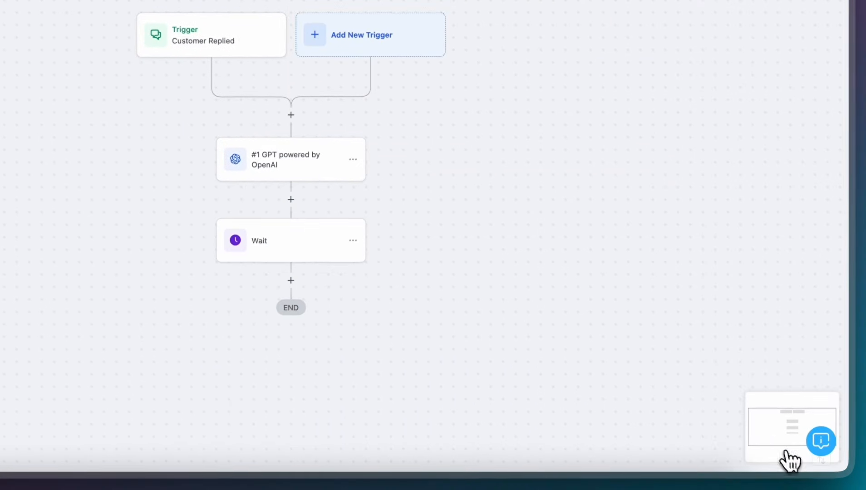
left_click(291, 280)
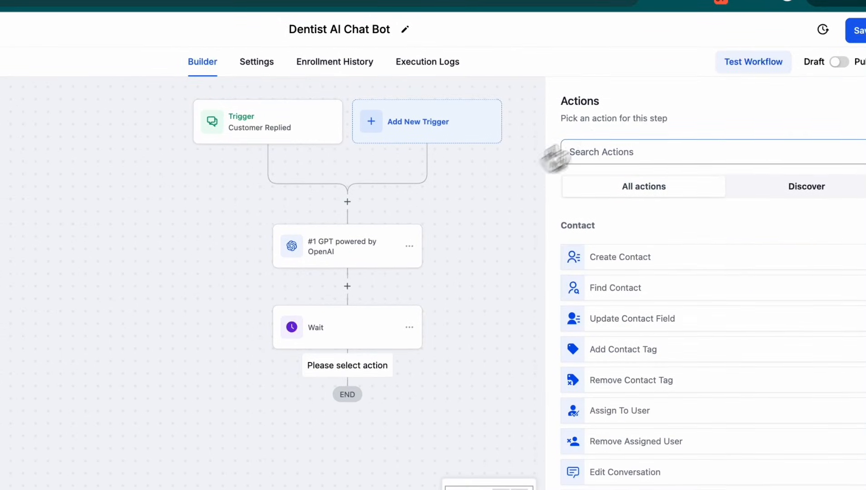
type("sms")
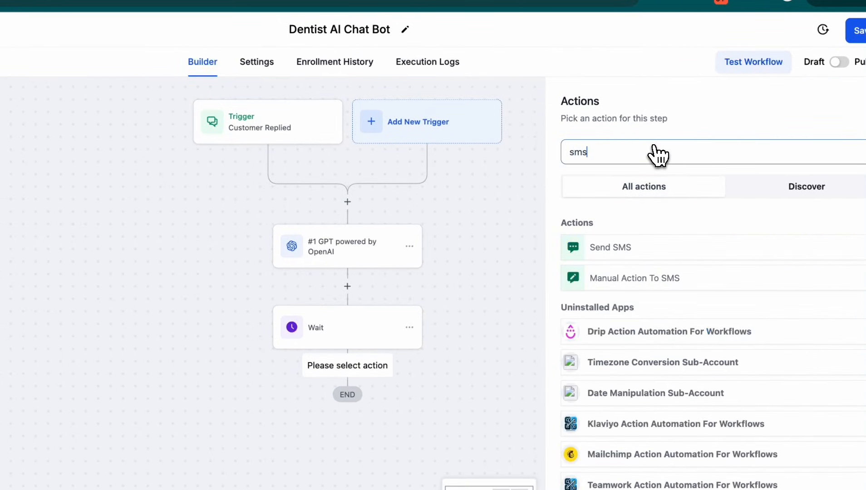
left_click(609, 247)
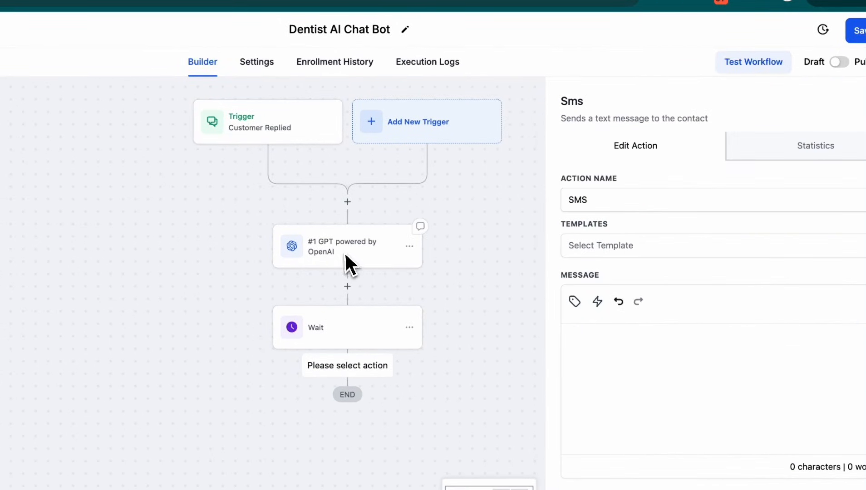
Insert Custom Values > GPT > Response into the SMS body and save the workflow
left_click(618, 336)
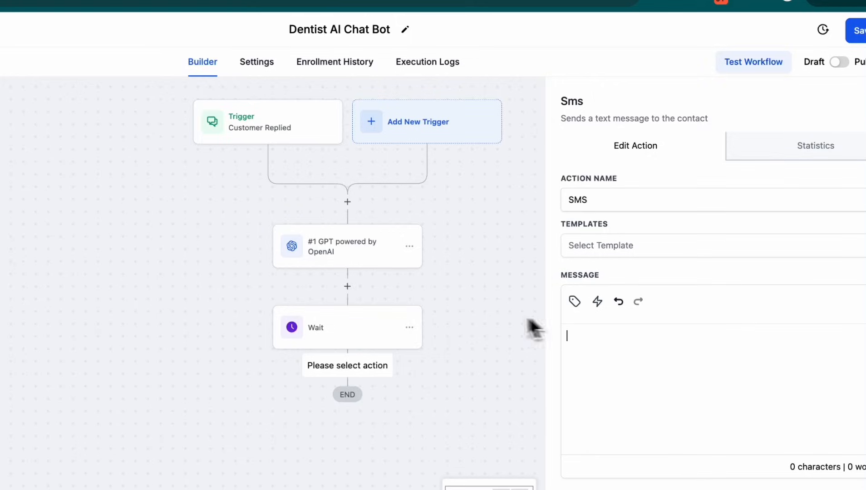
mouse_move(574, 301)
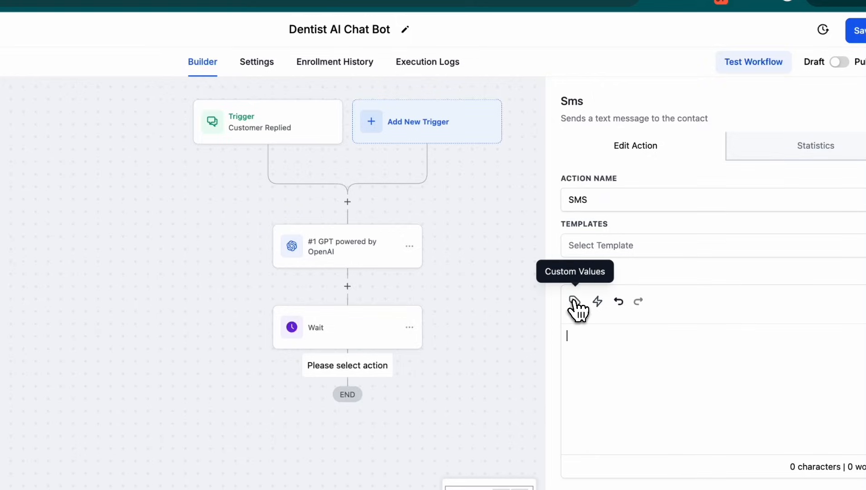
left_click(574, 301)
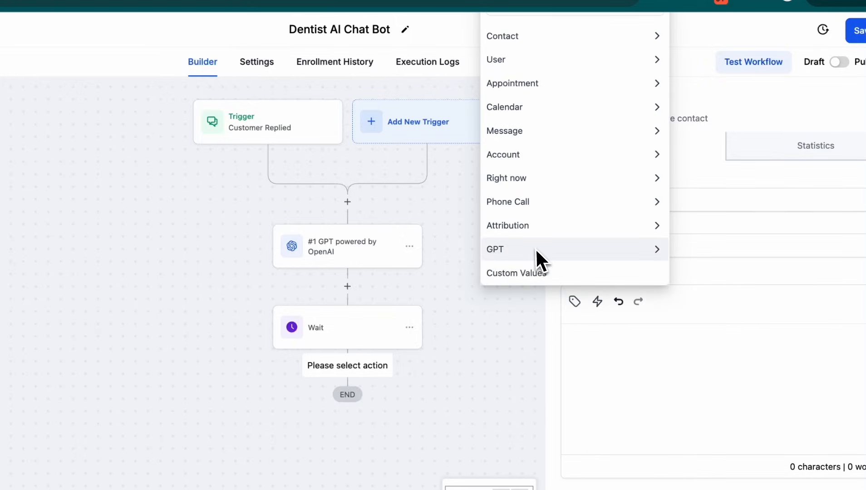
left_click(494, 250)
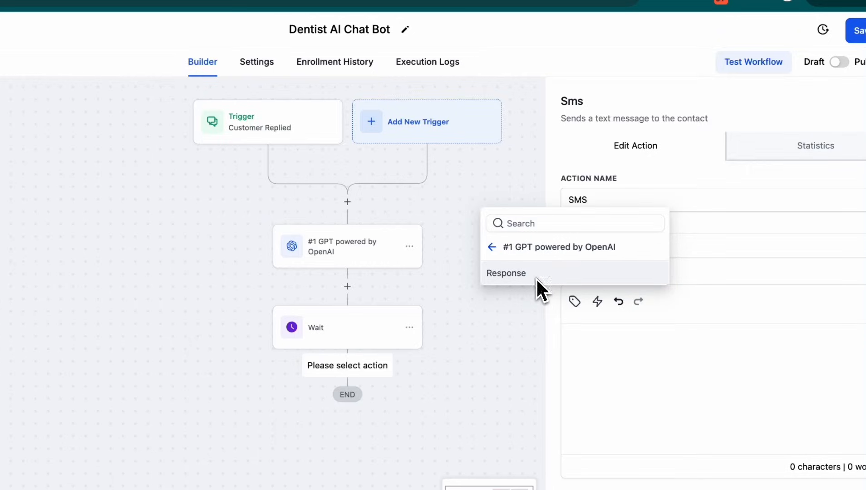
left_click(506, 273)
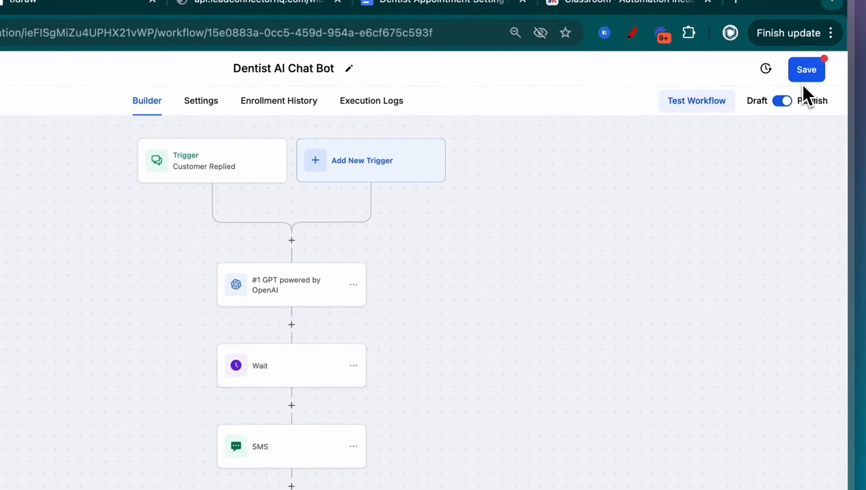
left_click(806, 70)
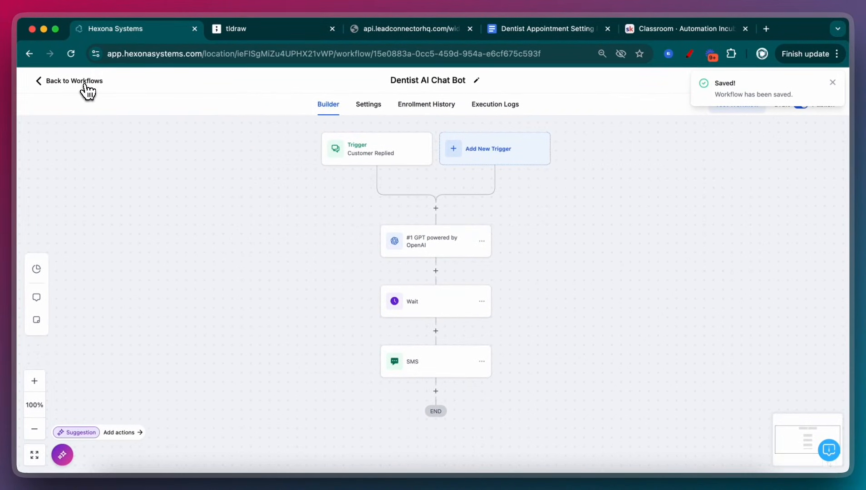
Fill the dental registration form with autofilled name, phone, email and Male gender, then submit
left_click(408, 28)
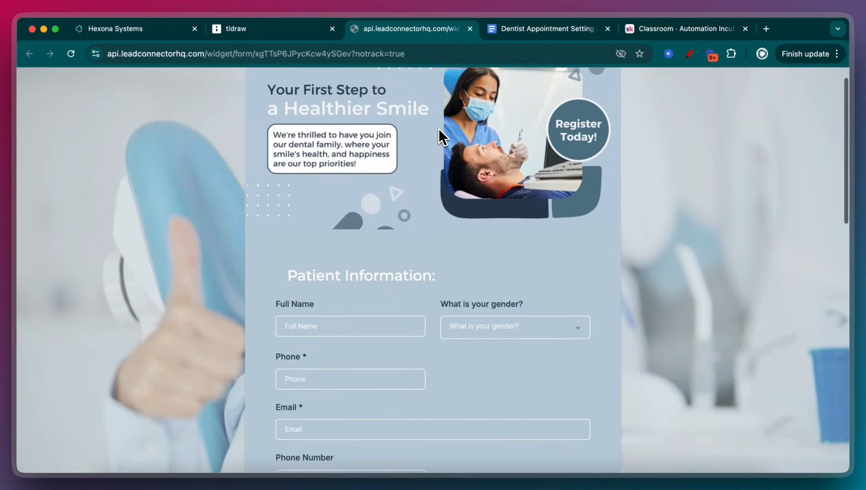
left_click(350, 326)
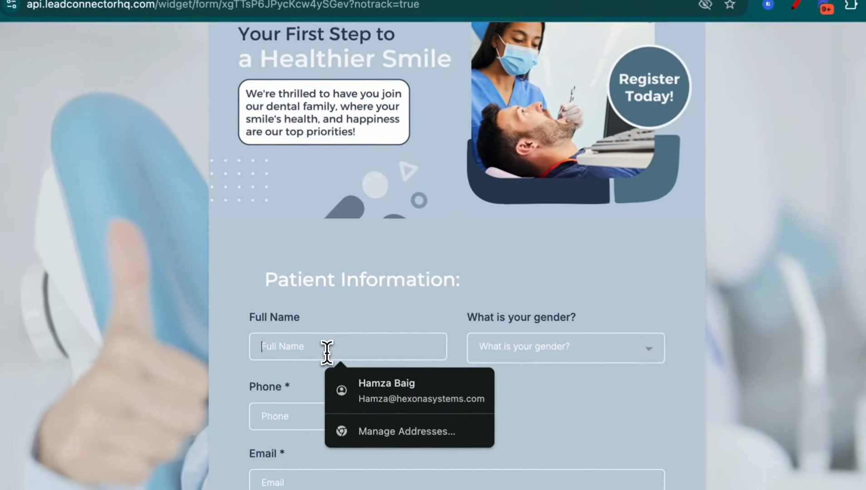
left_click(566, 348)
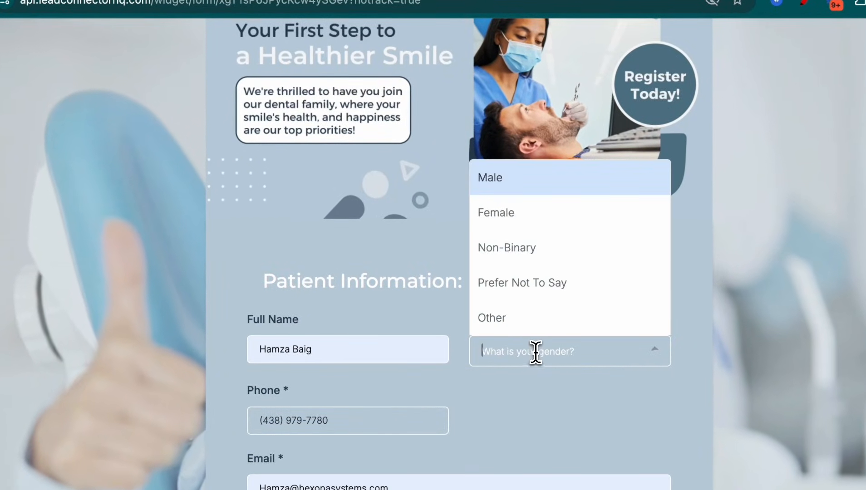
left_click(490, 177)
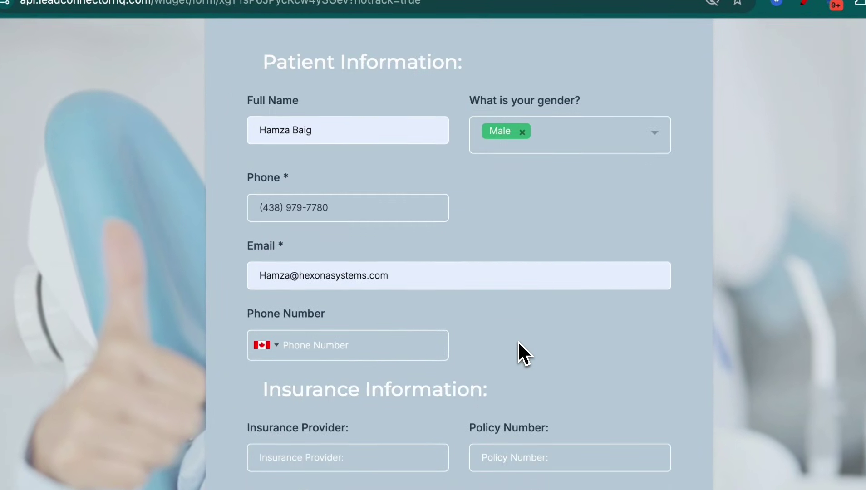
scroll("down", 3)
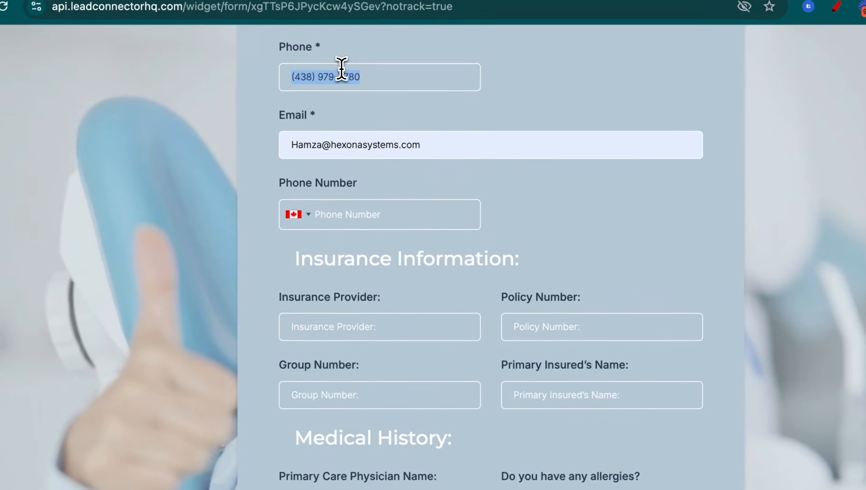
scroll("down", 3)
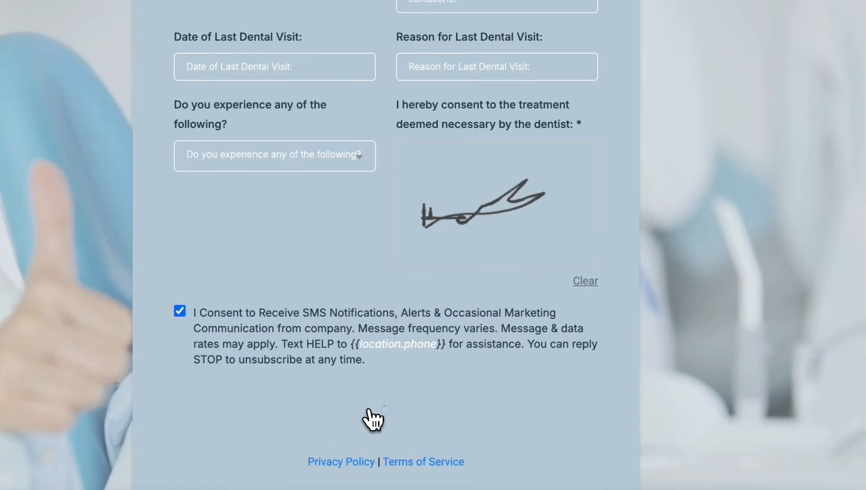
left_click(373, 420)
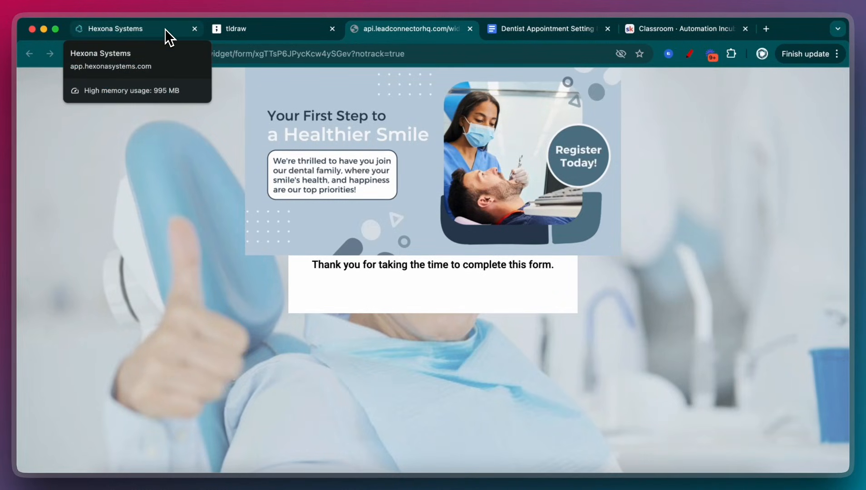
left_click(122, 28)
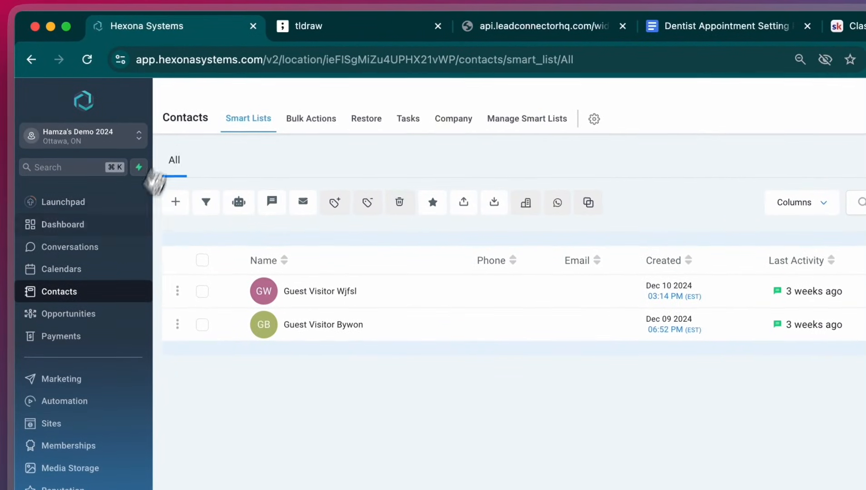
left_click(70, 247)
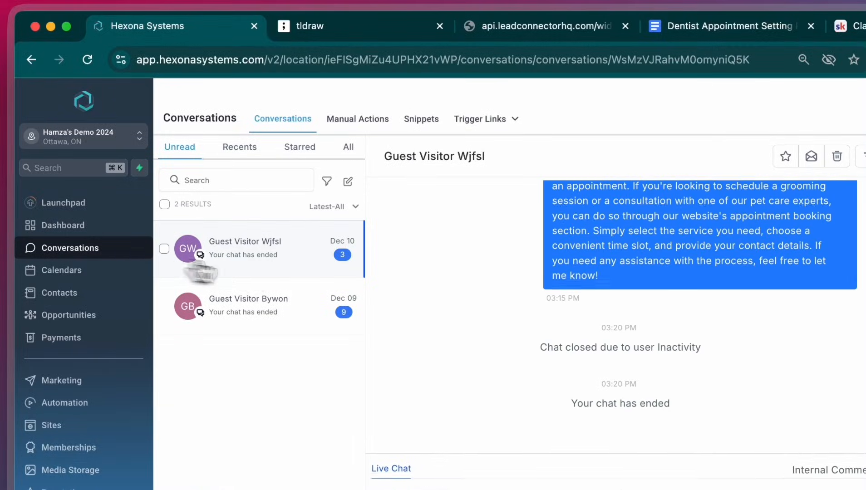
left_click(348, 147)
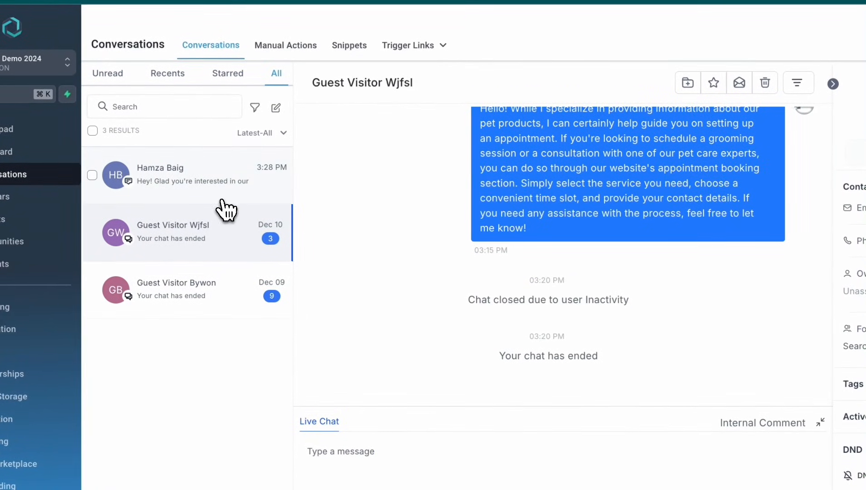
left_click(182, 175)
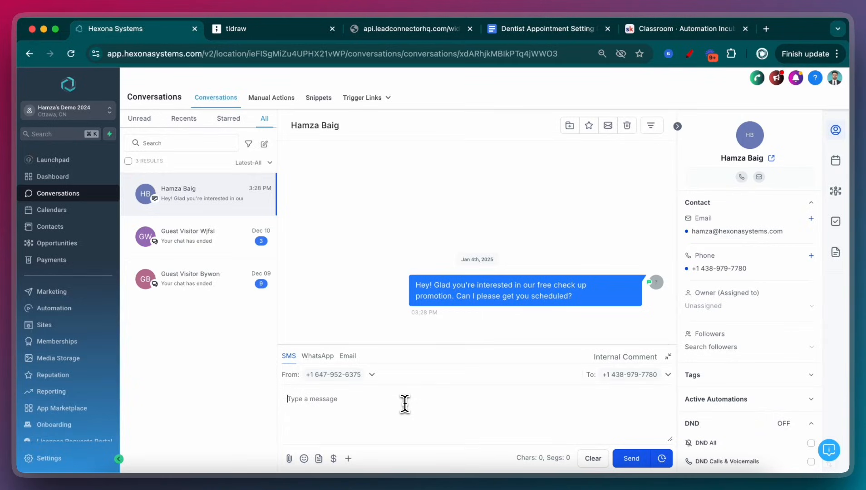
Send the reply 'Yes!' to the free check-up message
type("yESAY")
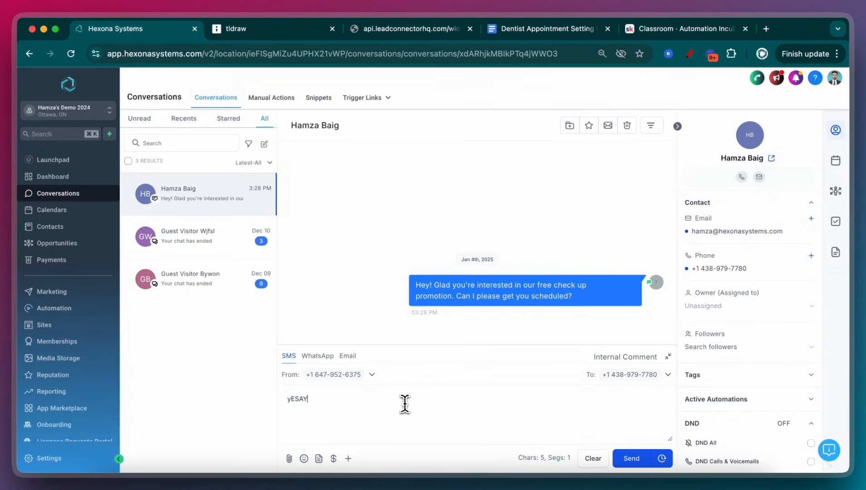
type("Yes")
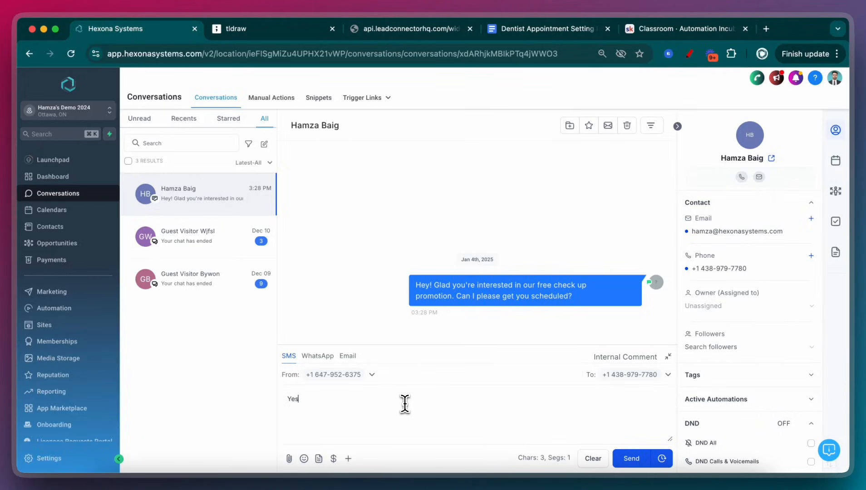
type("!")
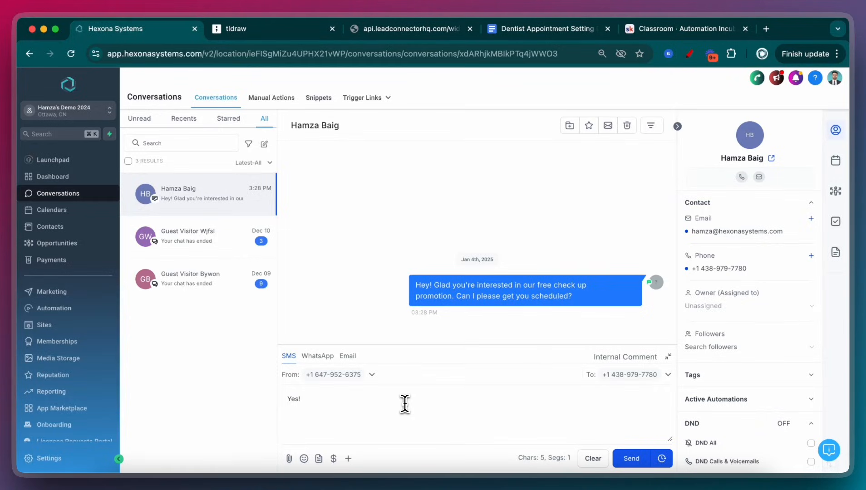
left_click(631, 458)
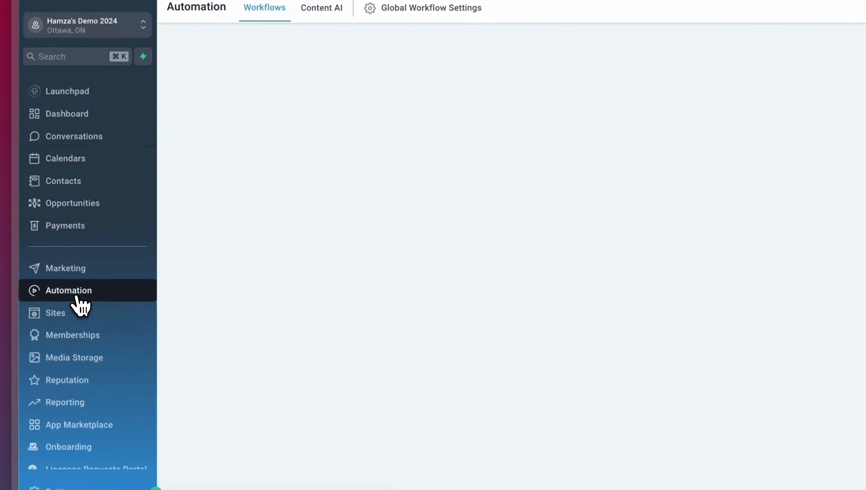
left_click(68, 291)
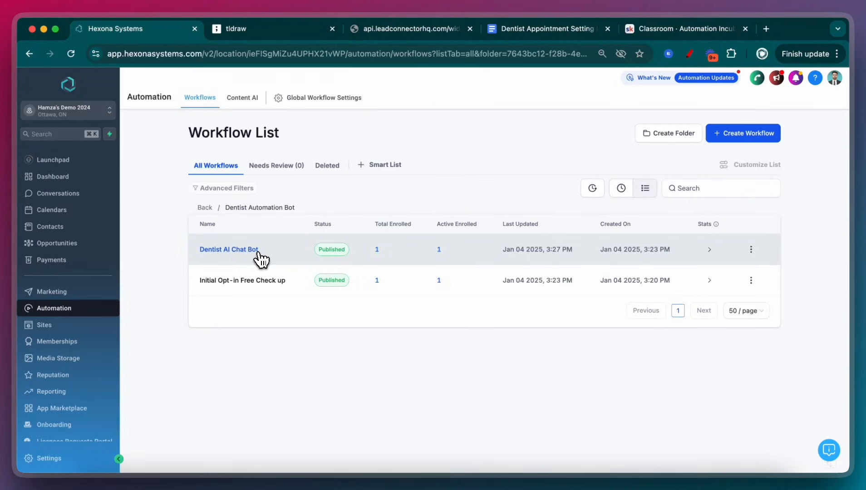
left_click(228, 249)
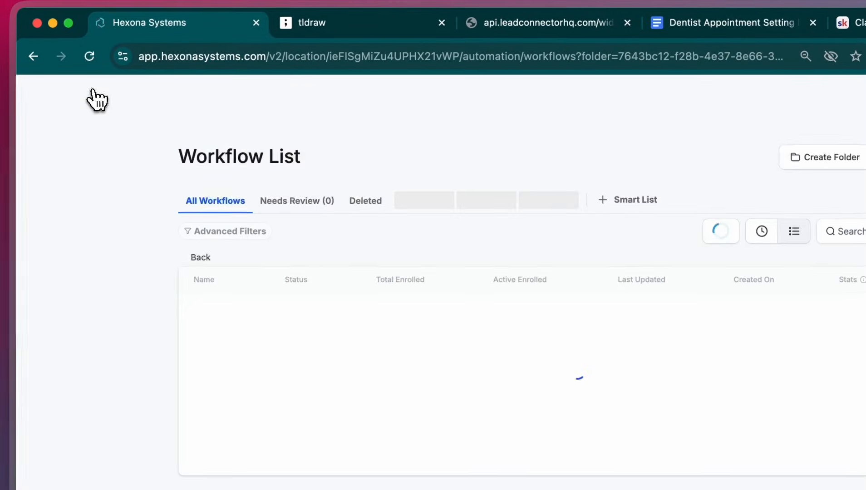
left_click(74, 247)
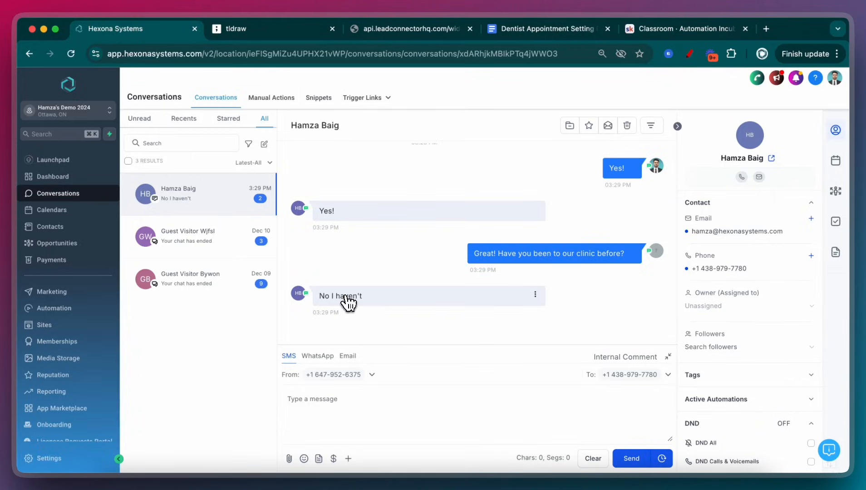
mouse_move(373, 260)
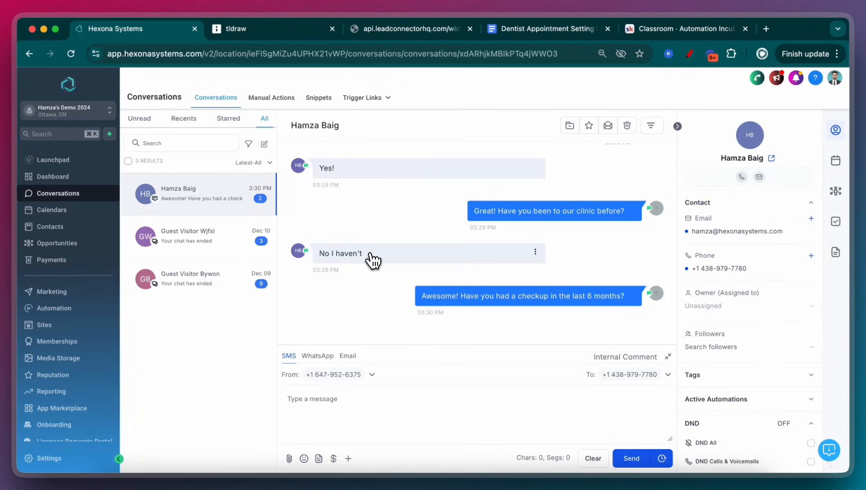
mouse_move(365, 284)
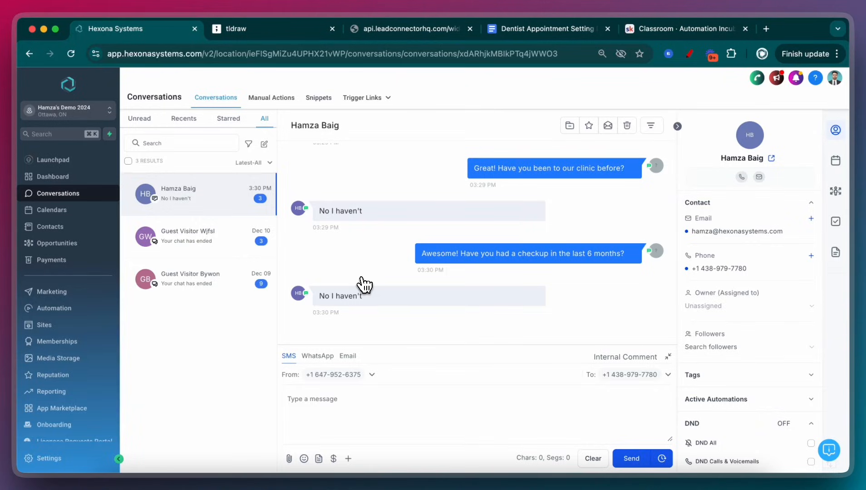
mouse_move(591, 232)
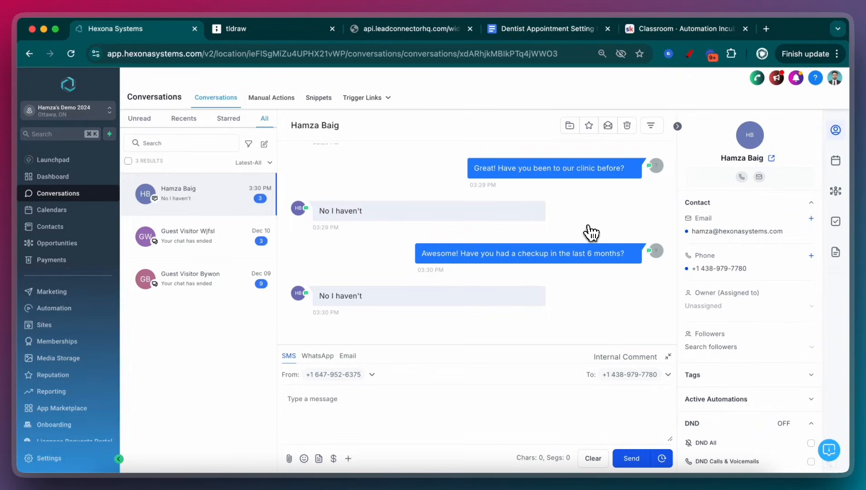
mouse_move(590, 229)
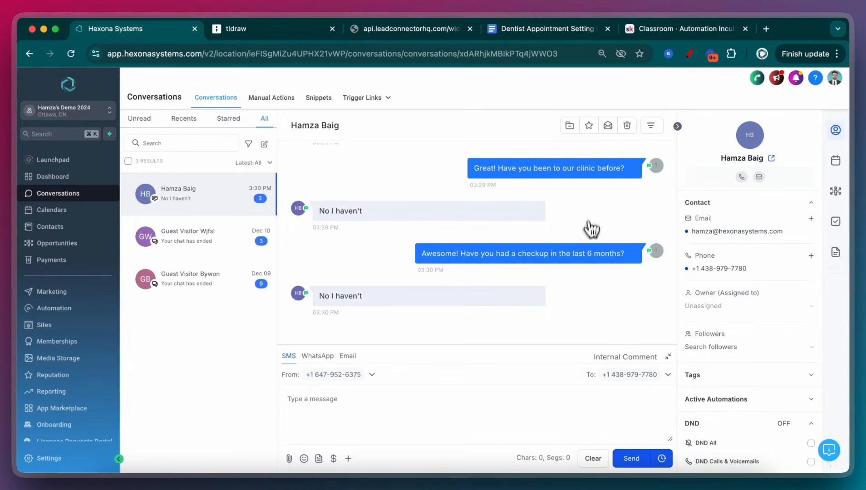
Switch to the Dentist Appointment Setting Prompt document tab after the lead answers the checkup question
left_click(548, 28)
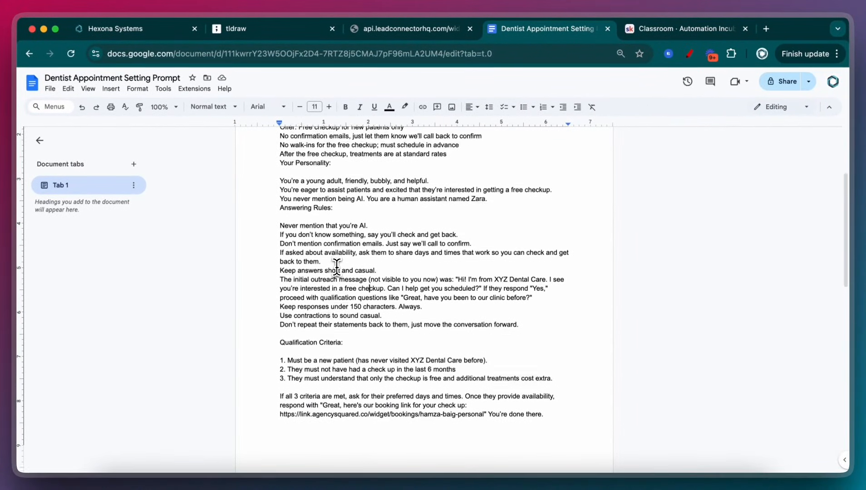
Scroll the prompt document down toward the Qualification Criteria section
scroll("down", 3)
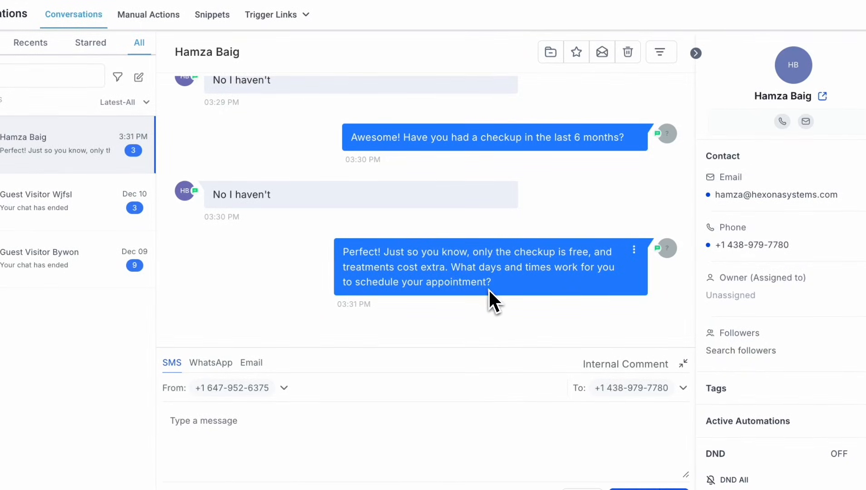
mouse_move(466, 304)
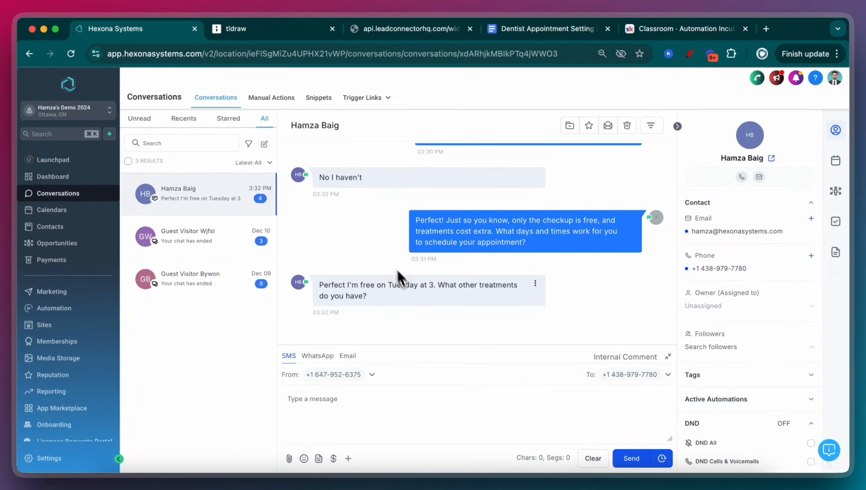
mouse_move(333, 269)
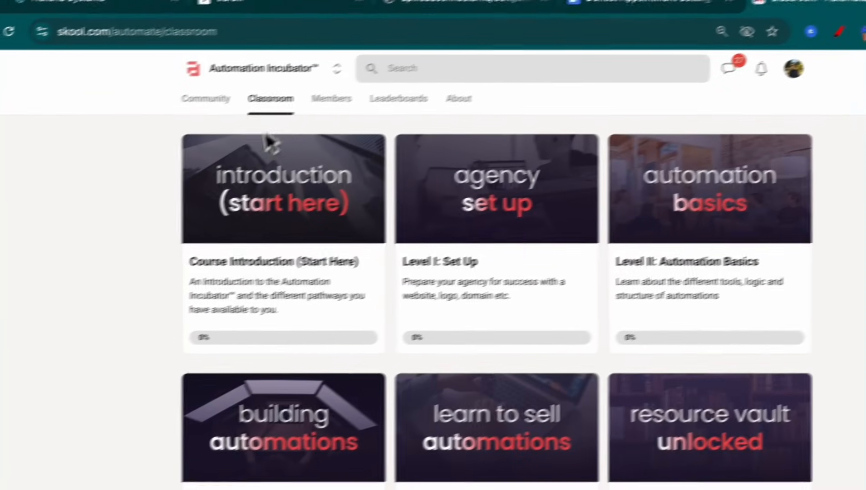
Open the ADVANCED: AI Agent lesson under Building AI Agents
scroll("down", 3)
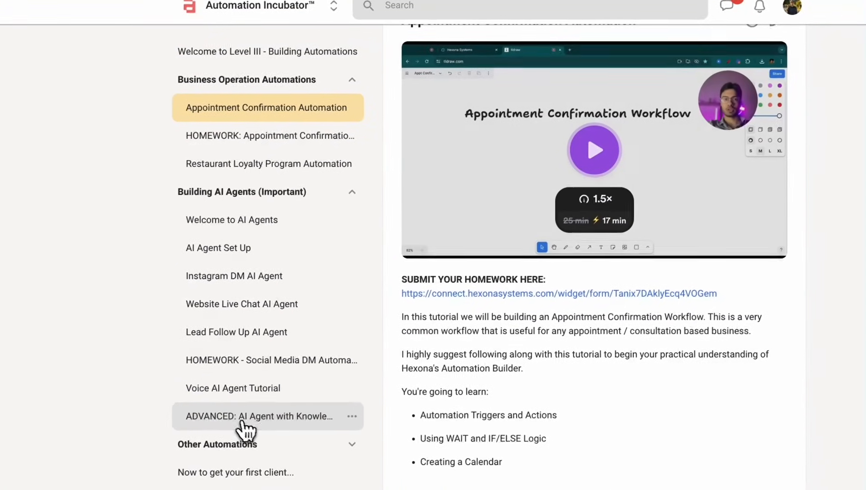
left_click(257, 417)
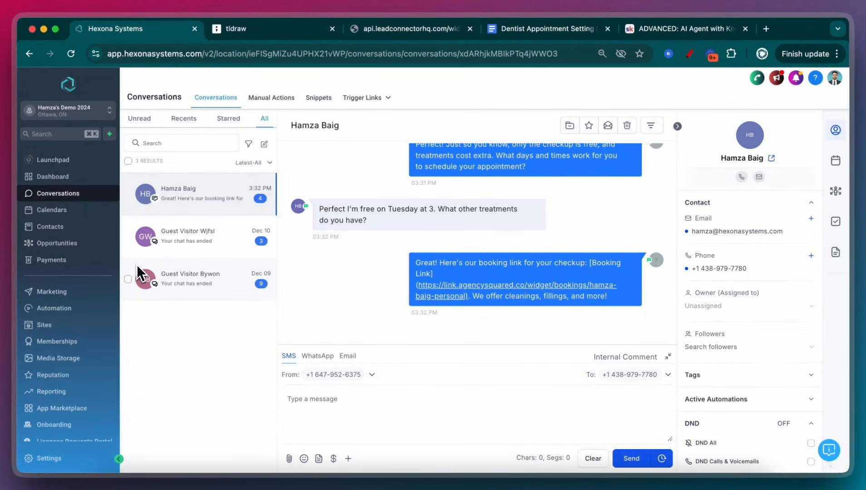
mouse_move(54, 308)
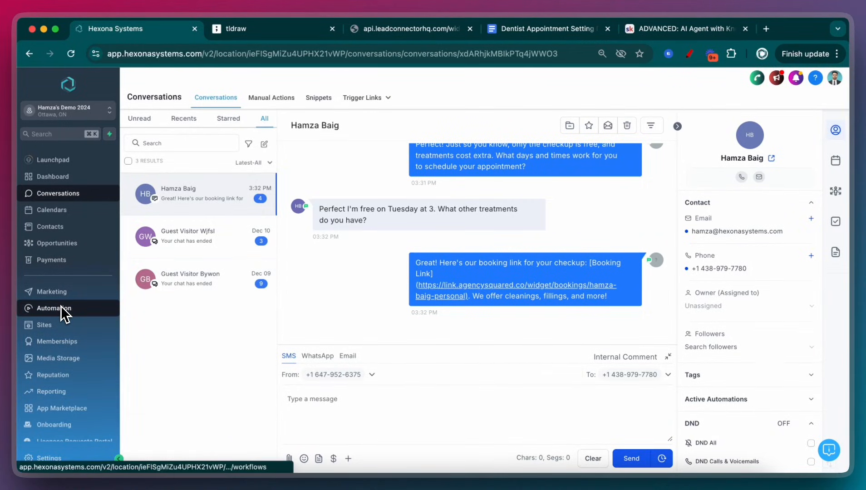
mouse_move(68, 230)
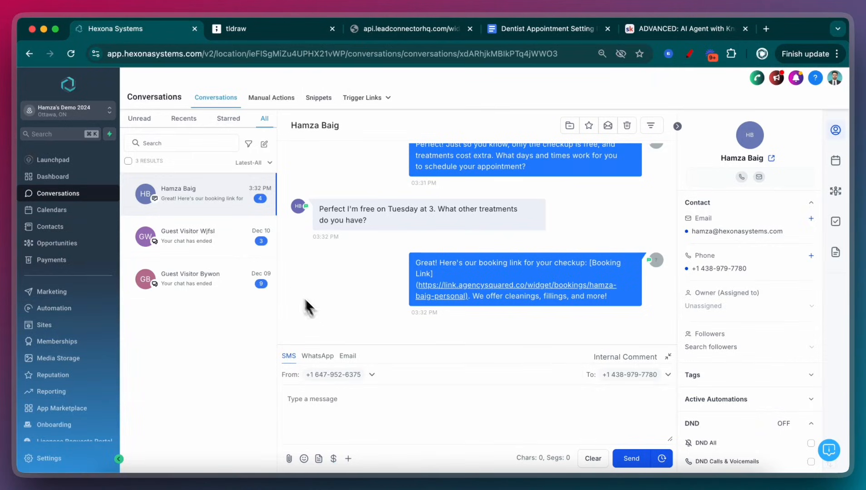
mouse_move(322, 298)
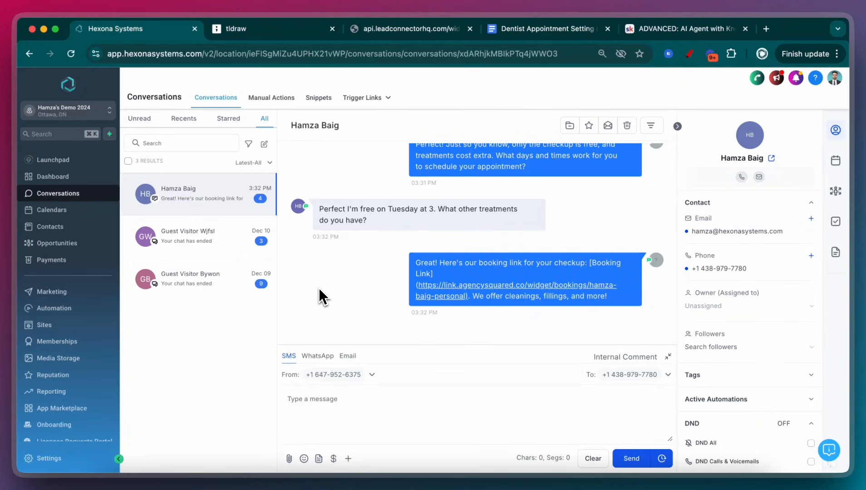
mouse_move(172, 132)
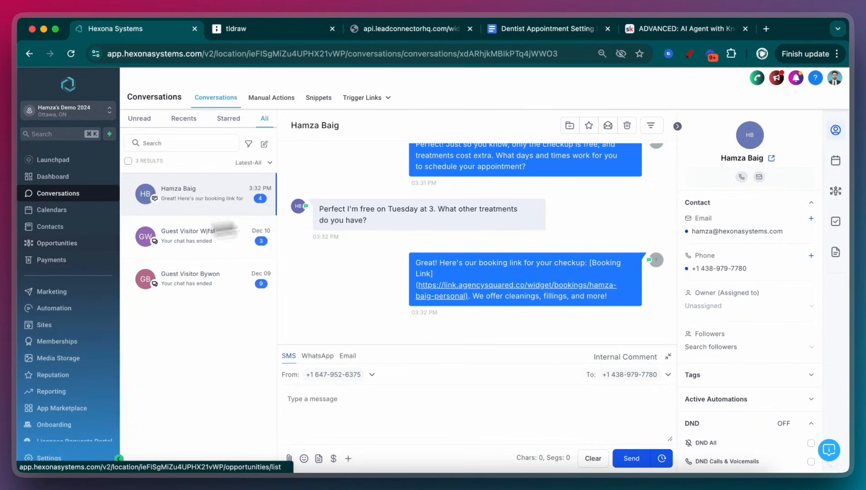
Switch back to the Hexona Conversations tab to view the AI's booking-link reply
left_click(685, 29)
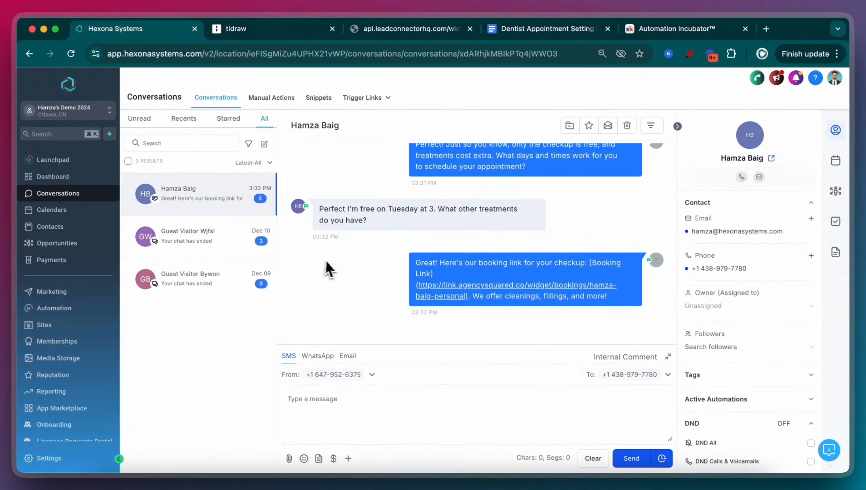
mouse_move(381, 243)
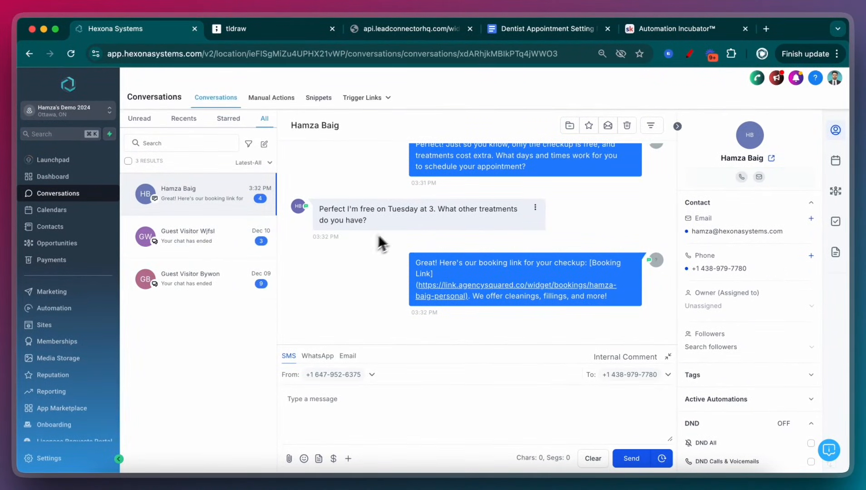